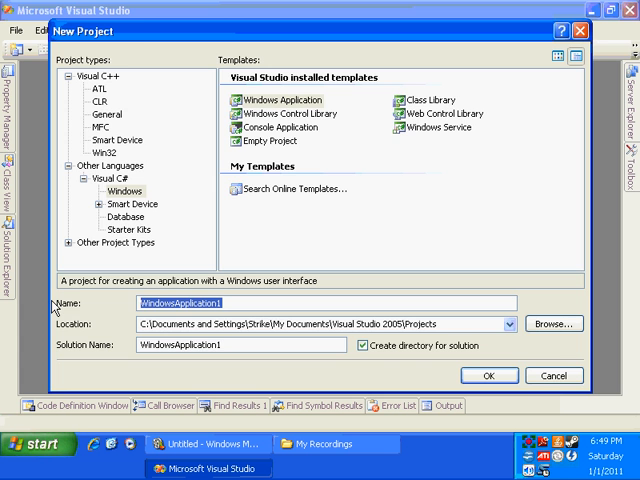
Step: Create the CustomButton Windows application and add a NeatButton custom control, opening its code
{"action": "left_click", "coordinate": [488, 376]}
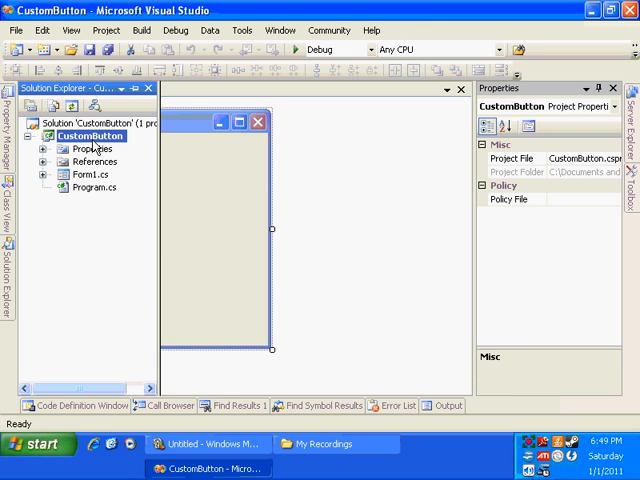
{"action": "left_click", "coordinate": [92, 136]}
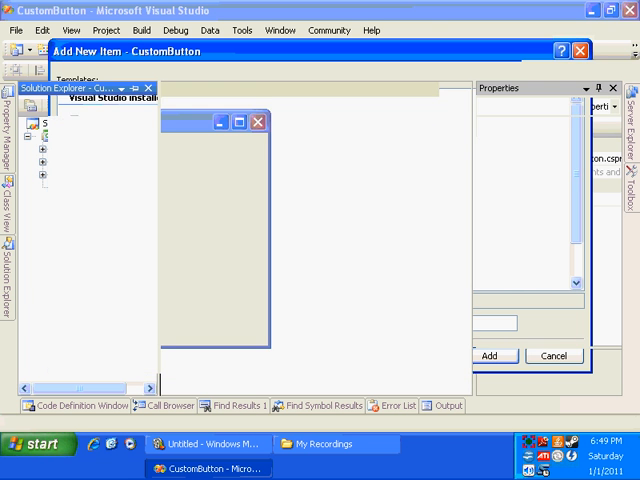
{"action": "left_click", "coordinate": [492, 356]}
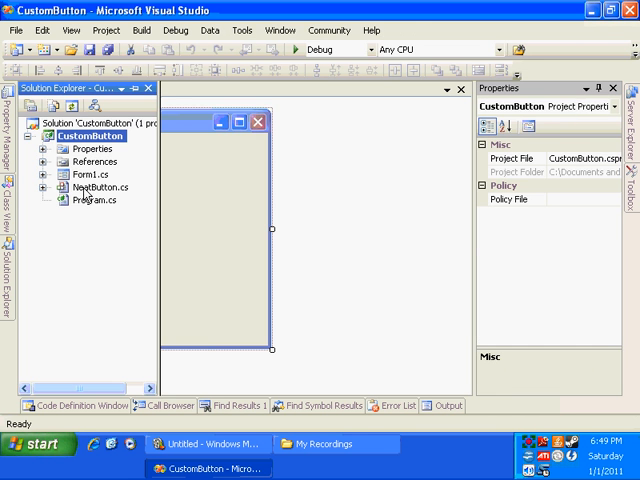
{"action": "double_click", "coordinate": [98, 188]}
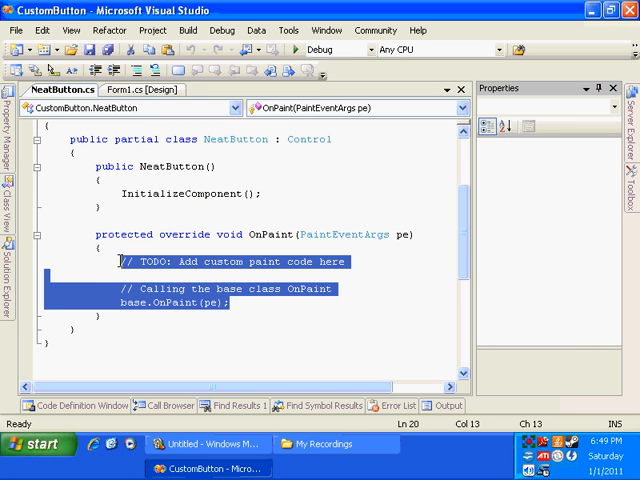
Step: Clear OnPaint's template code, add an OnPaintBackground override and declare a Graphics object
{"action": "key", "text": "Delete"}
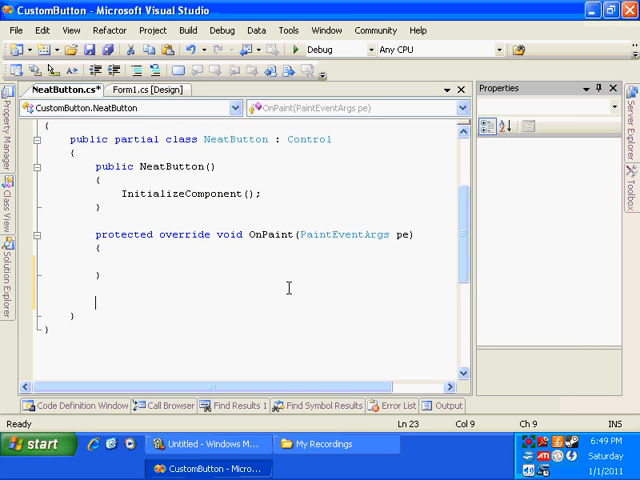
{"action": "type", "text": "protected override"}
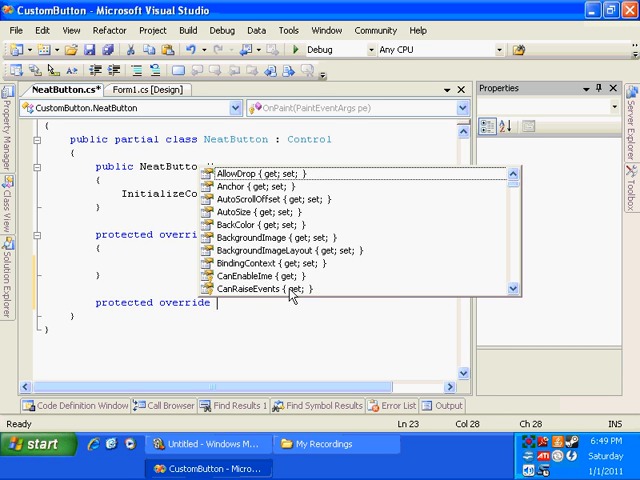
{"action": "type", "text": "onpaint"}
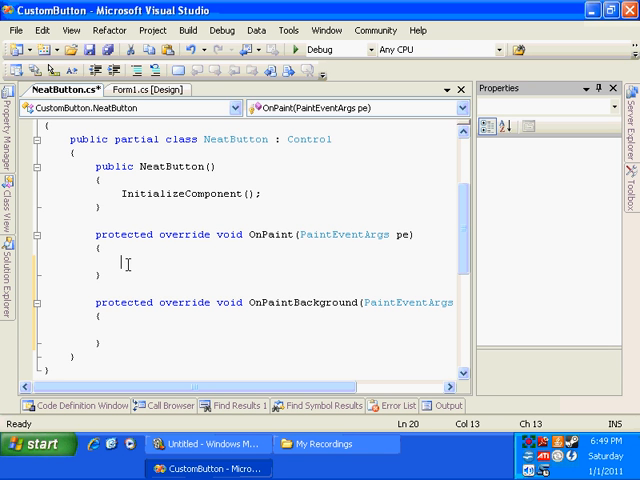
{"action": "mouse_move", "coordinate": [190, 356]}
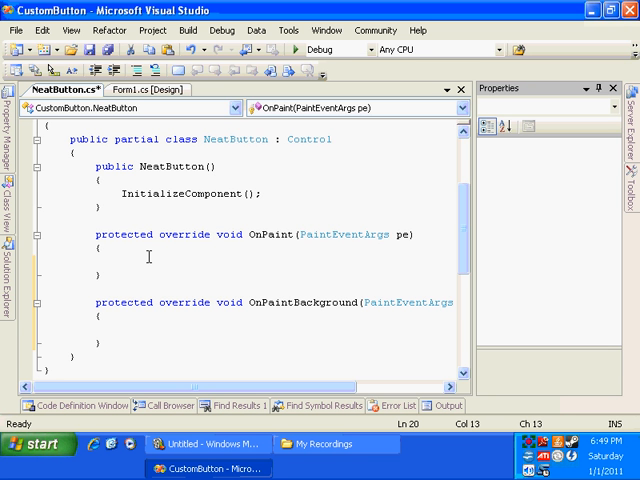
{"action": "type", "text": "graphics gfx = pe.Graphics;"}
{"action": "type", "text": "Rectangle"}
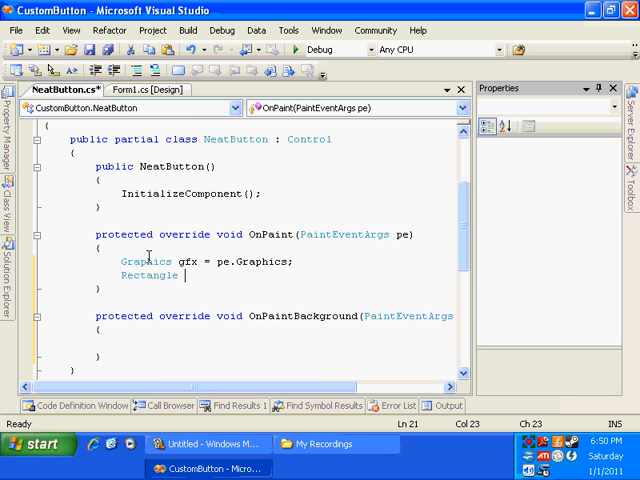
Step: Fill the ClientRectangle with a SolidBrush of the parent's BackColor
{"action": "type", "text": "rc ="}
{"action": "type", "text": "g"}
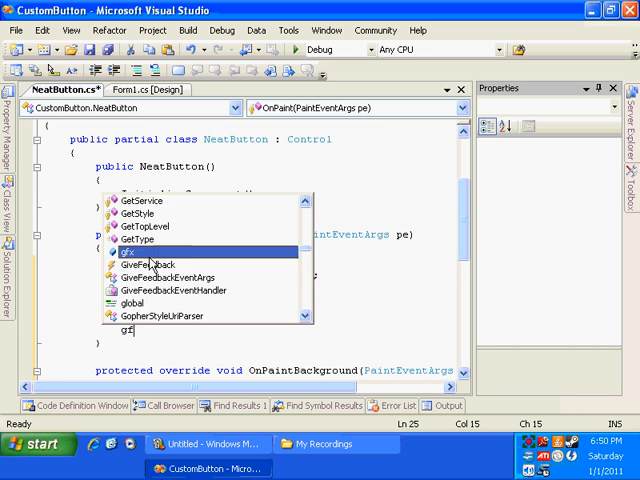
{"action": "type", "text": "fx.fillso"}
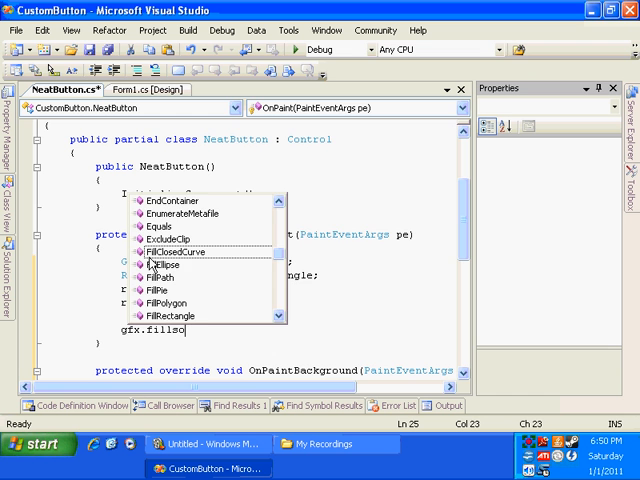
{"action": "type", "text": "FillRectangle(new"}
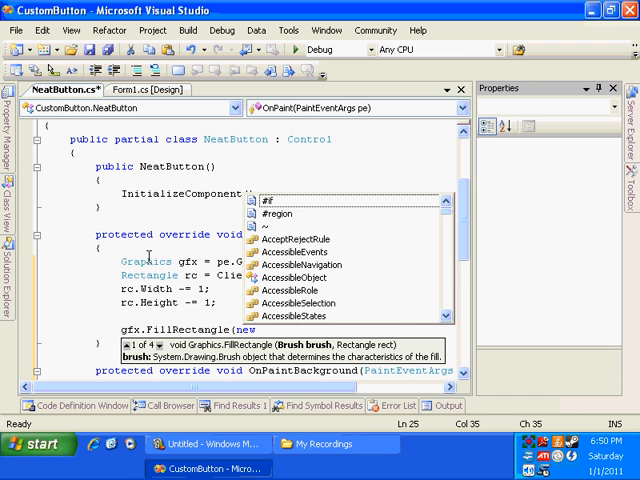
{"action": "type", "text": "SolidBrush(Parent.BackColor),"}
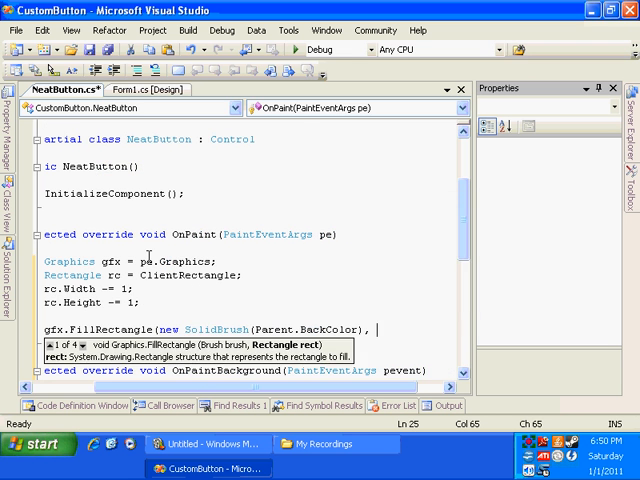
{"action": "type", "text": "rc)"}
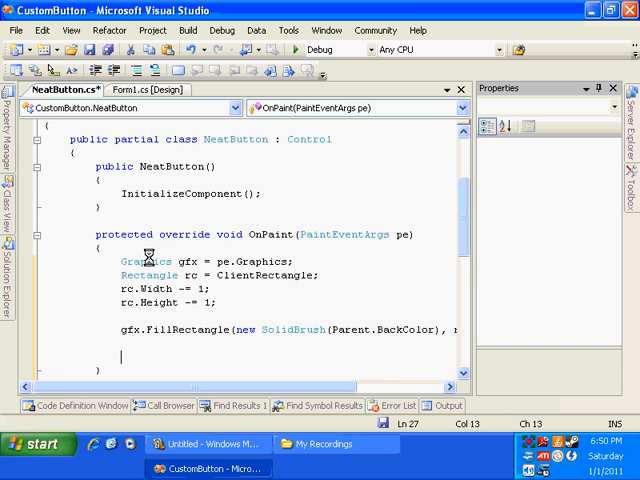
{"action": "key", "text": "ctrl+s"}
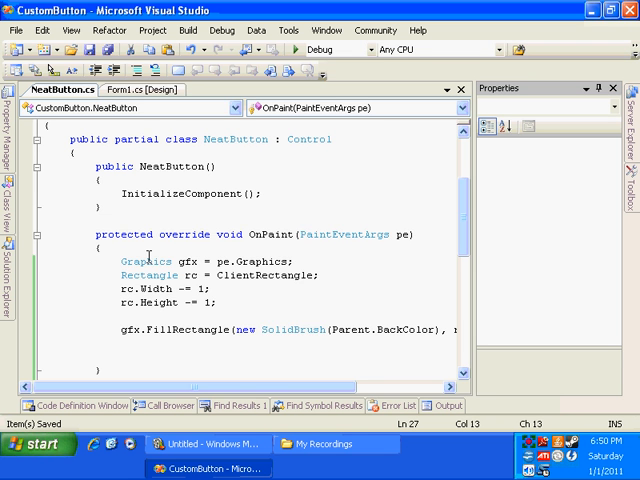
Step: Draw a blue-pen ellipse, create a Verdana font at 0.3 of the height, and start a StringFormat
{"action": "type", "text": "gfx.DrawEllipse("}
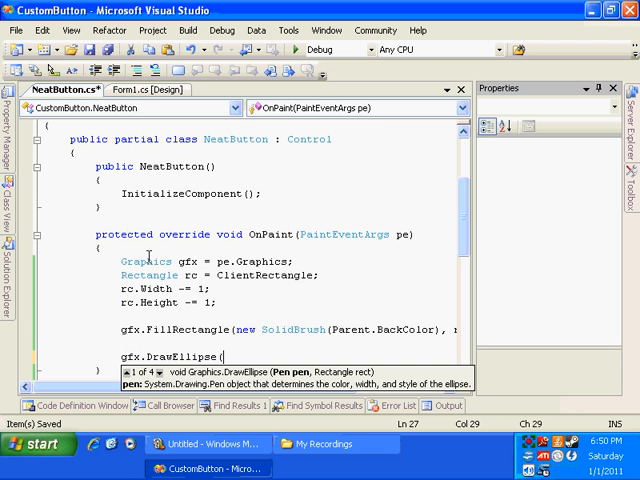
{"action": "type", "text": "new pen(Color.Blue, 1.0f), rc);"}
{"action": "type", "text": "Font fnt = new Font(\"Verdana\", (float"}
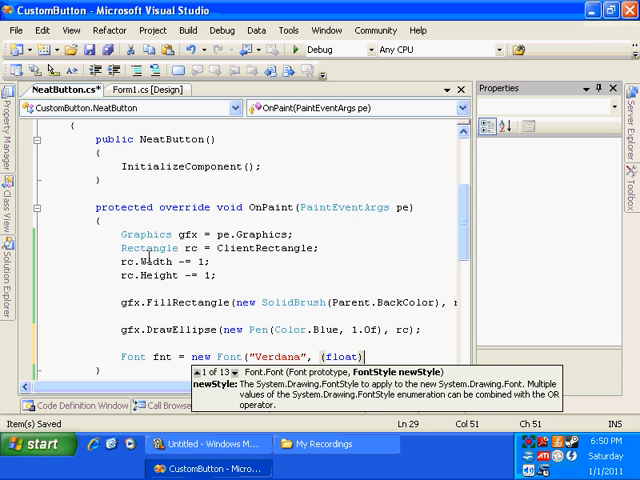
{"action": "type", "text": "rc.Height * 0.3f"}
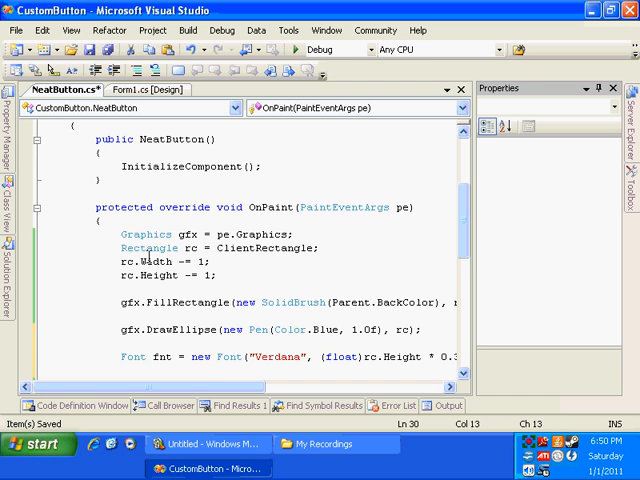
{"action": "type", "text": "StringFormat sf = new StringFormat();"}
{"action": "type", "text": "sf.LineAlignment ="}
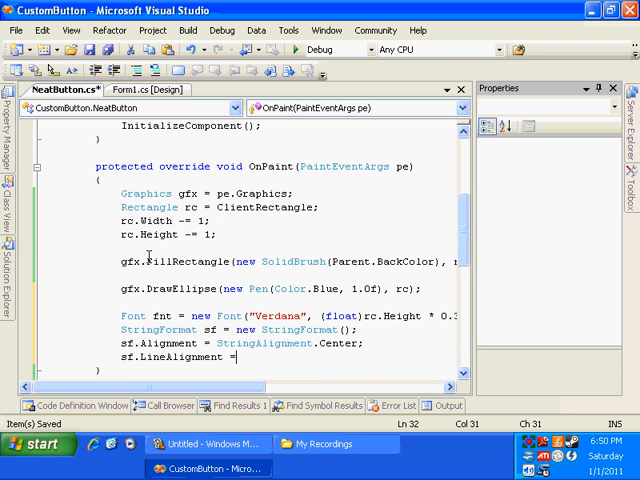
Step: Centre the StringFormat and DrawString the Text in black within the client rectangle
{"action": "type", "text": "StringAlignment.Center;"}
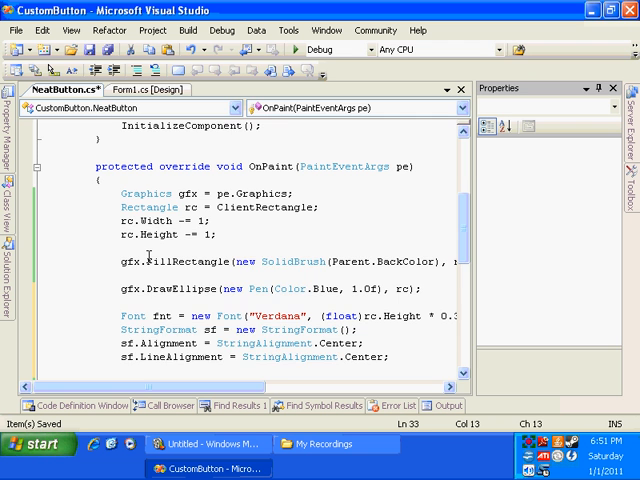
{"action": "type", "text": "gfx.DrawString("}
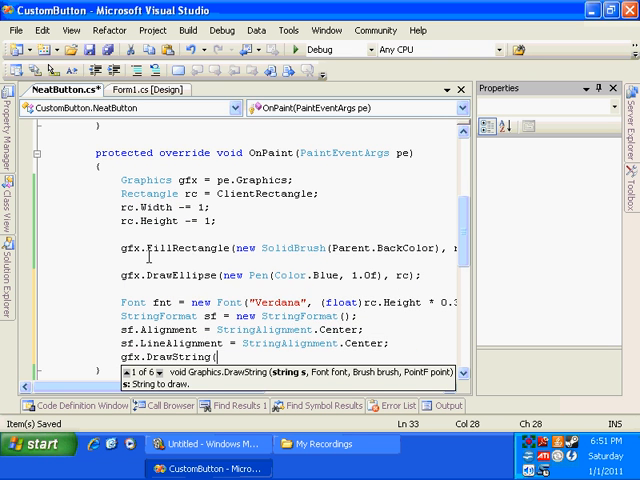
{"action": "type", "text": "Text,"}
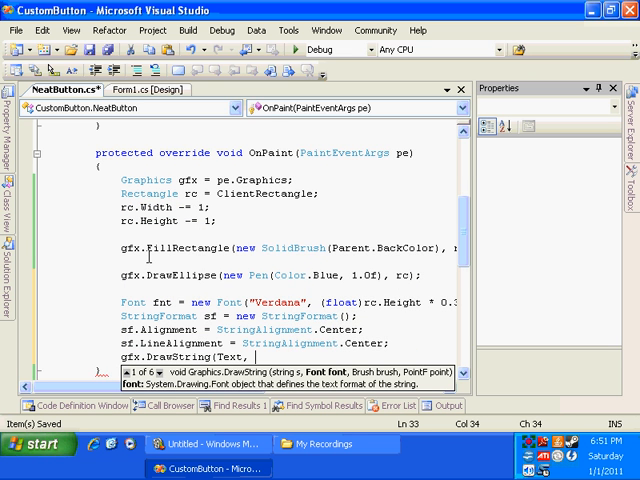
{"action": "type", "text": "new so"}
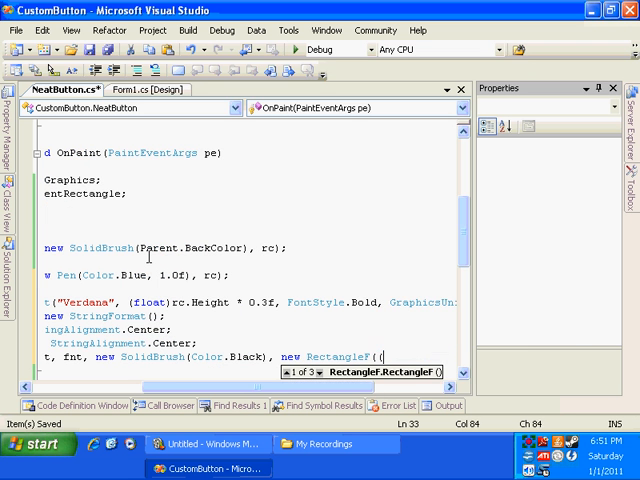
{"action": "type", "text": "rc."}
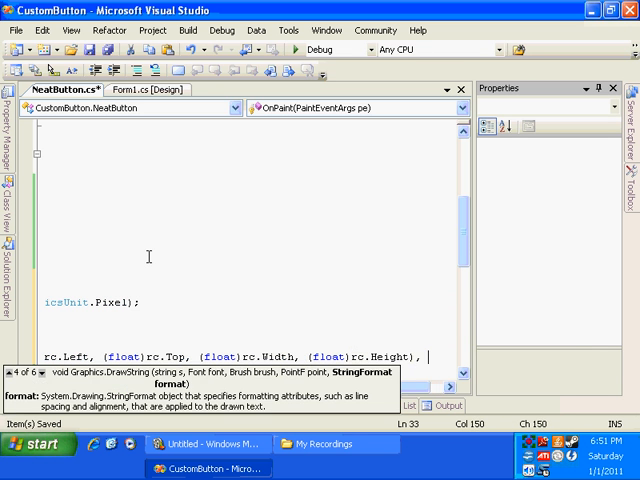
Step: Scroll down the NeatButton code to where the Text property will go
{"action": "scroll", "scroll_direction": "down", "scroll_amount": 3}
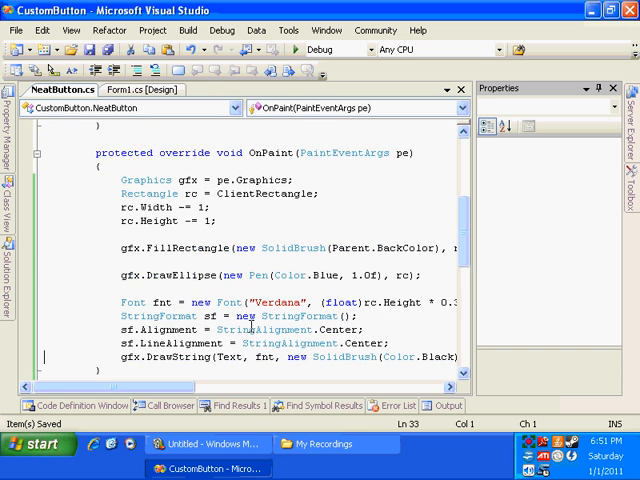
{"action": "scroll", "scroll_direction": "down", "scroll_amount": 3}
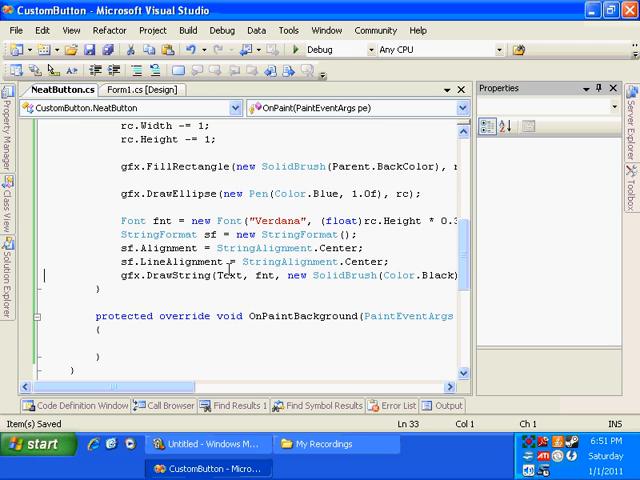
{"action": "double_click", "coordinate": [232, 276]}
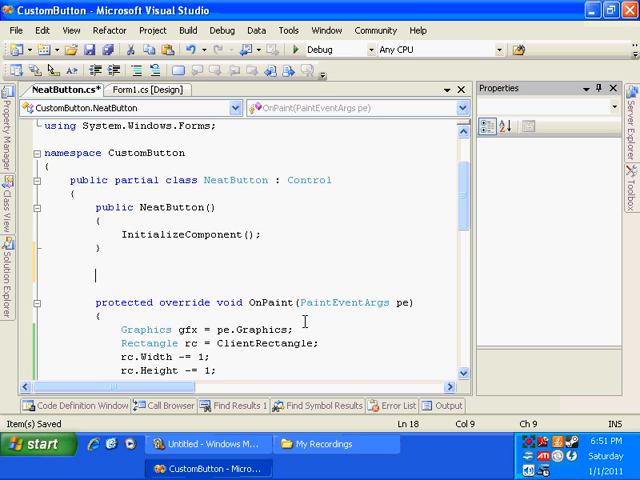
Step: Write a public new Text property returning base.Text, with a setter starting if(value
{"action": "type", "text": "public new"}
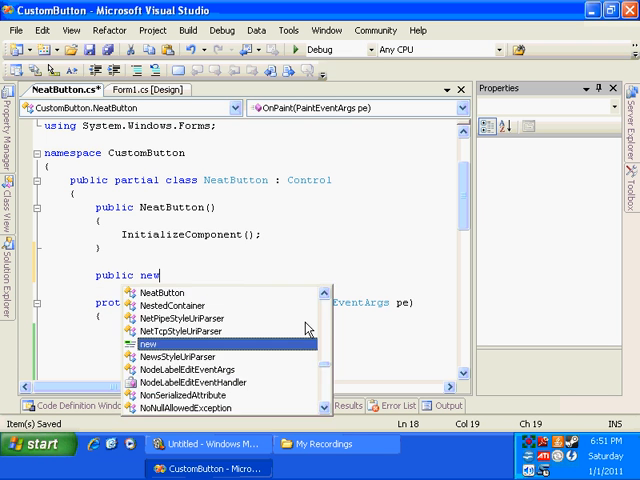
{"action": "type", "text": "string Text"}
{"action": "type", "text": "}"}
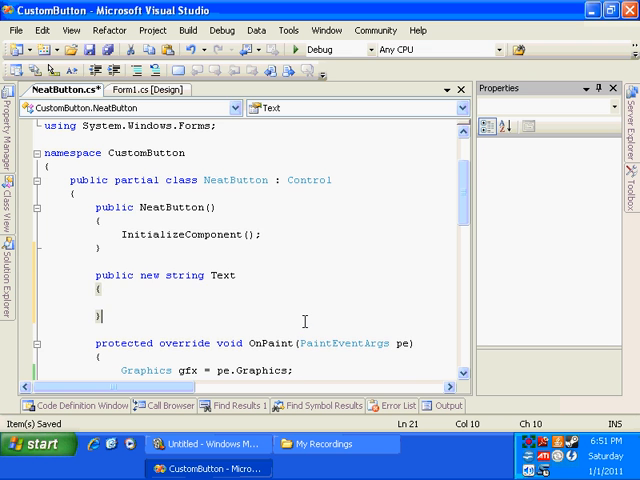
{"action": "type", "text": "get { return base.Text;"}
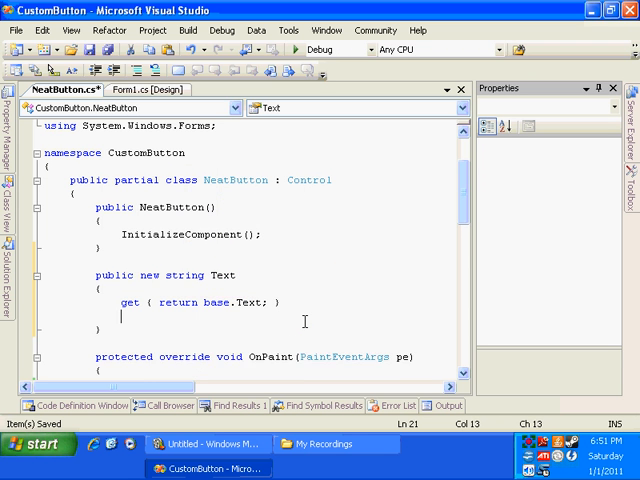
{"action": "type", "text": "set"}
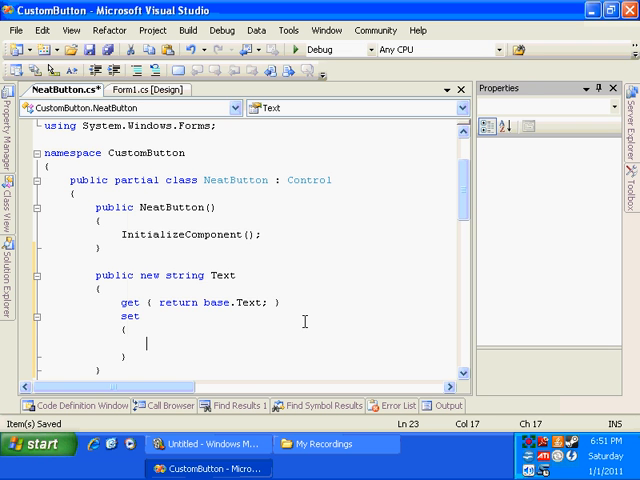
{"action": "type", "text": "if(value"}
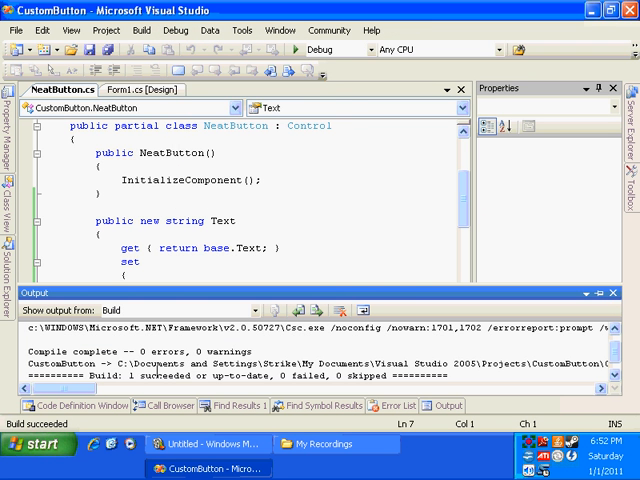
{"action": "mouse_move", "coordinate": [336, 48]}
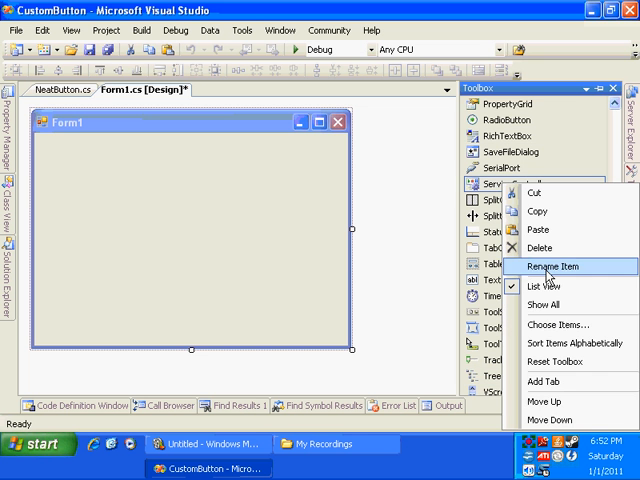
Step: Choose Toolbox items, browse to bin\Debug\CustomButton.exe and add NeatButton to the Toolbox
{"action": "left_click", "coordinate": [558, 324]}
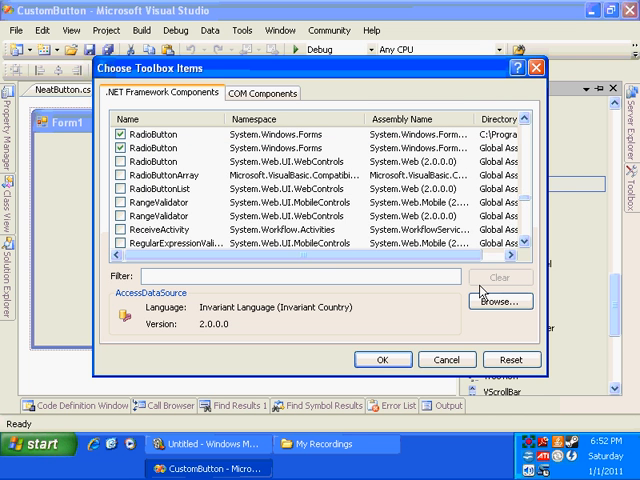
{"action": "left_click", "coordinate": [500, 300]}
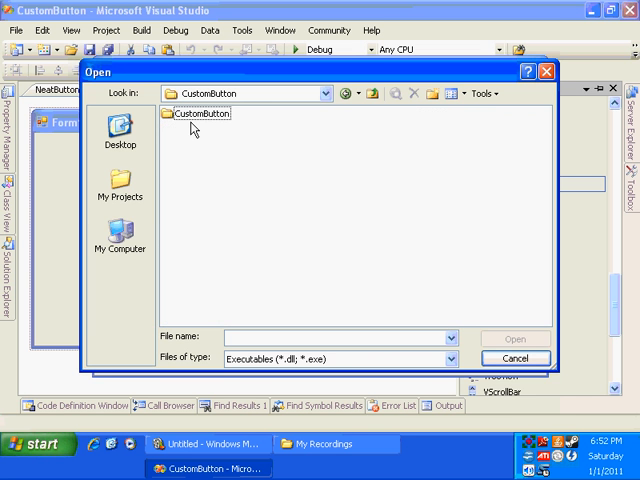
{"action": "double_click", "coordinate": [204, 112]}
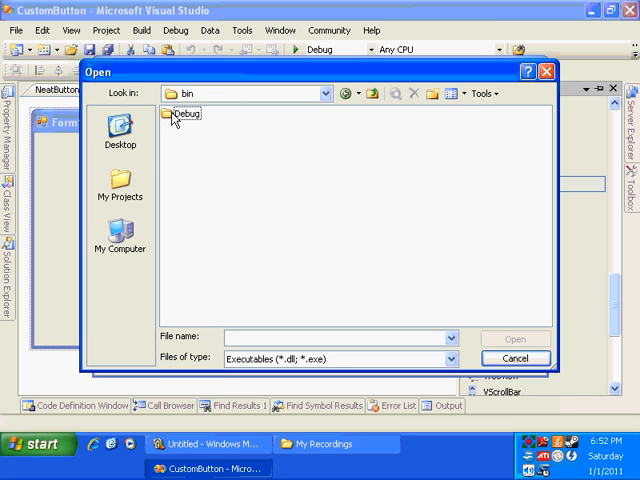
{"action": "mouse_move", "coordinate": [318, 50]}
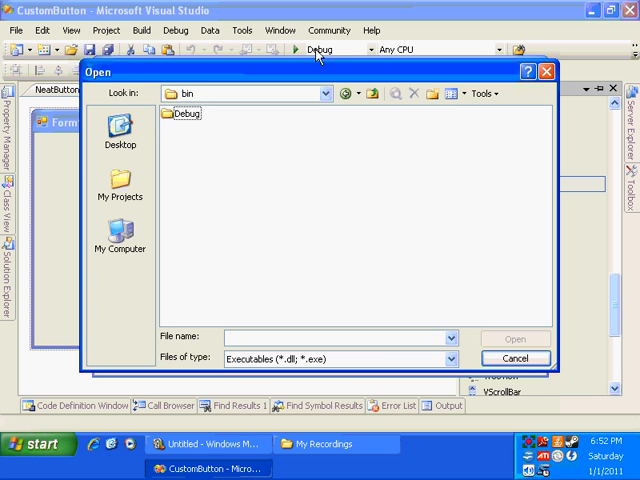
{"action": "double_click", "coordinate": [184, 112]}
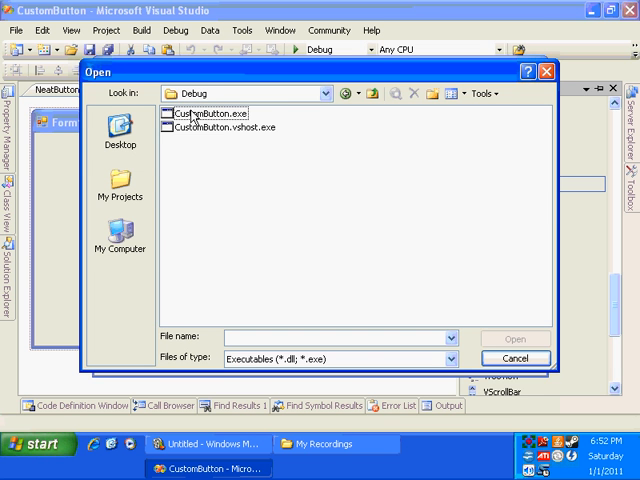
{"action": "left_click", "coordinate": [204, 112]}
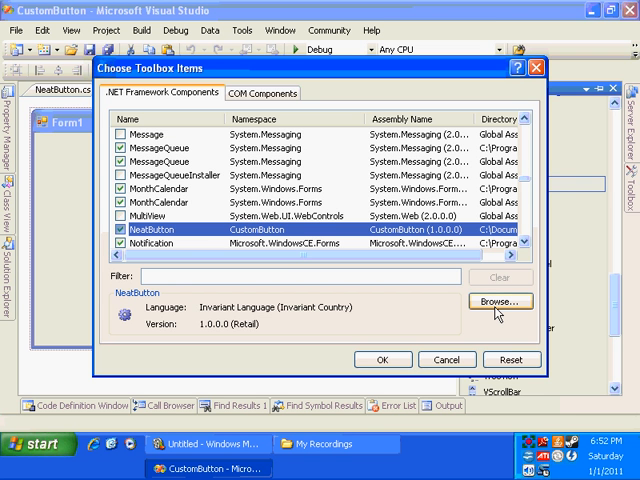
{"action": "mouse_move", "coordinate": [292, 148]}
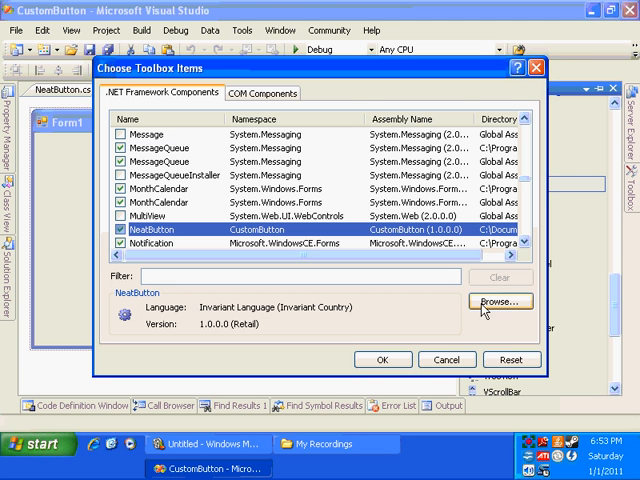
{"action": "left_click", "coordinate": [382, 360]}
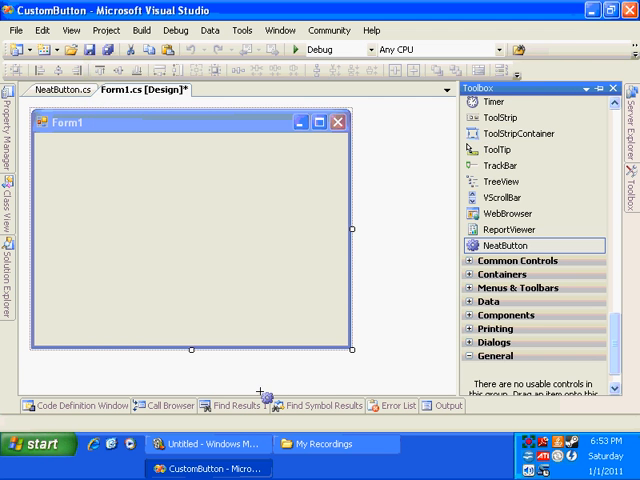
Step: Drag NeatButton from the Toolbox onto Form1, creating the oval neatButton1
{"action": "scroll", "scroll_direction": "down", "scroll_amount": 3}
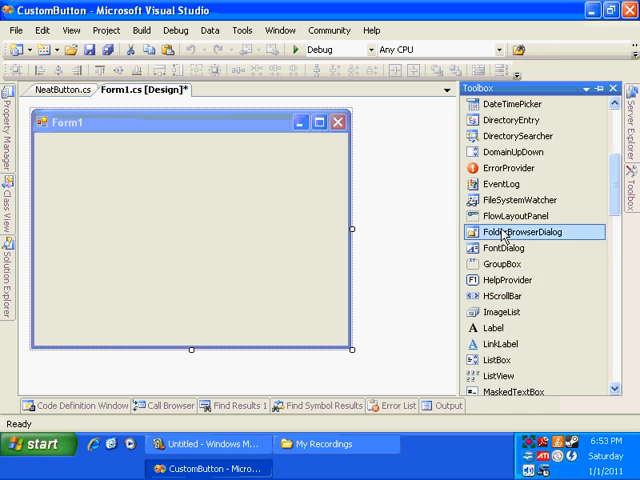
{"action": "scroll", "scroll_direction": "down", "scroll_amount": 3}
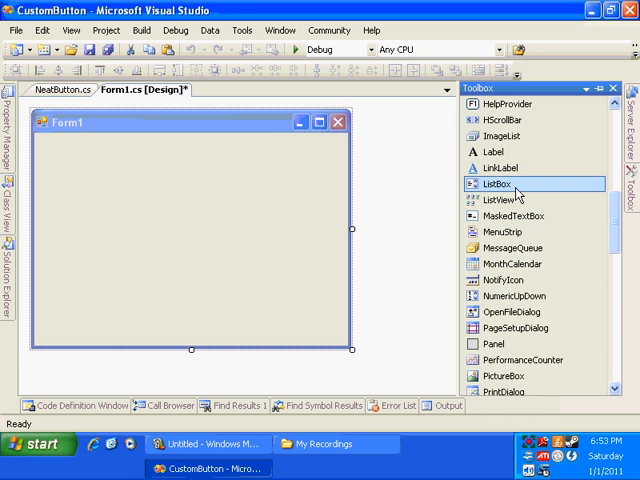
{"action": "scroll", "scroll_direction": "down", "scroll_amount": 3}
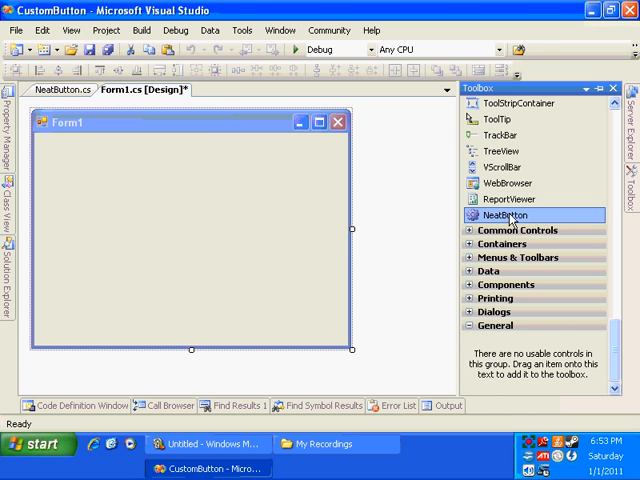
{"action": "left_click_drag", "start_coordinate": [504, 216], "coordinate": [132, 204]}
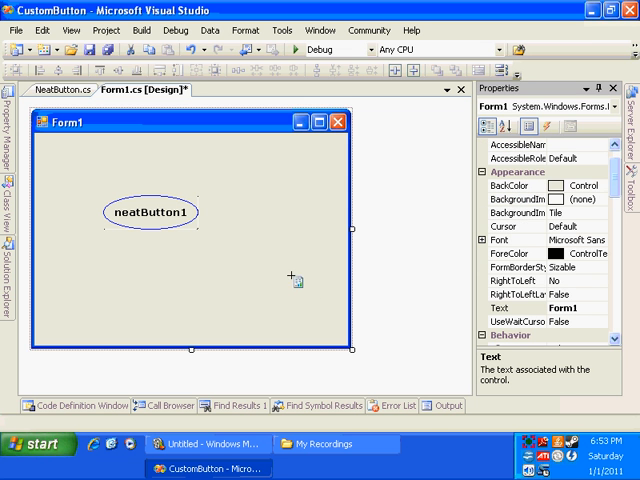
Step: Set neatButton1's Text property to Press Me via its Properties
{"action": "right_click", "coordinate": [172, 210]}
{"action": "type", "text": "T"}
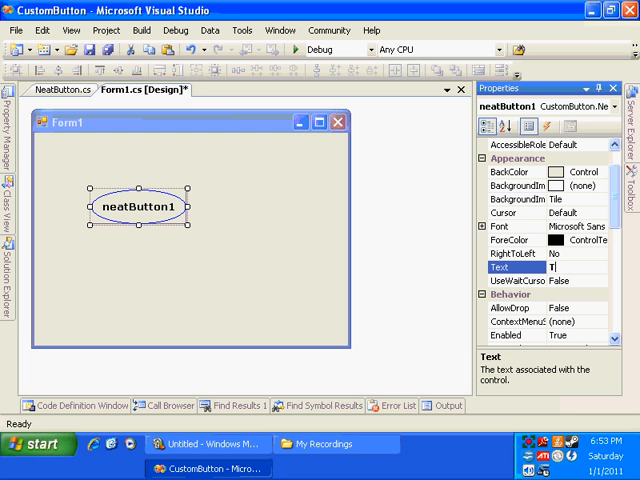
{"action": "type", "text": "Press Me"}
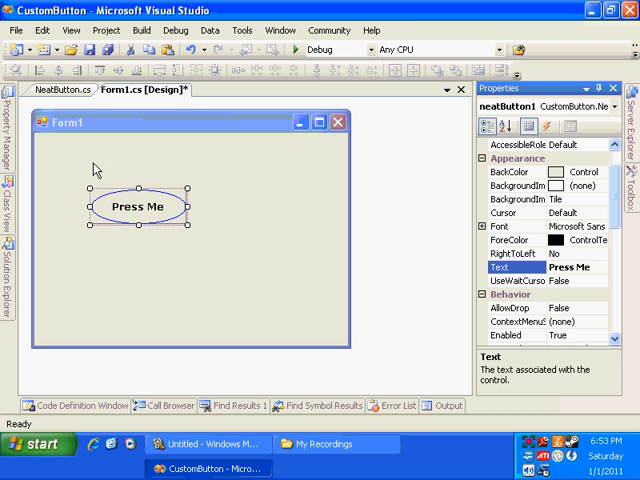
{"action": "left_click", "coordinate": [58, 88]}
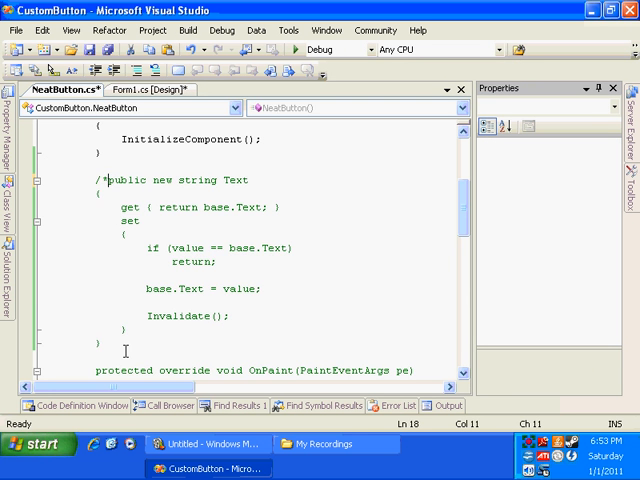
Step: Rebuild CustomButton with the Text override commented out and try the caption 'anything'
{"action": "left_click", "coordinate": [188, 30]}
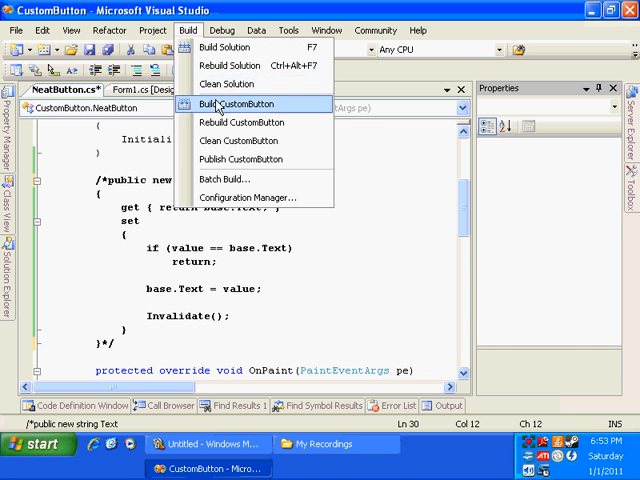
{"action": "left_click", "coordinate": [232, 104]}
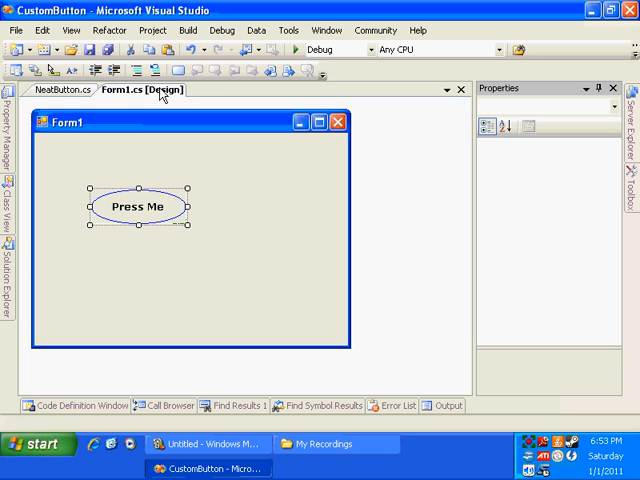
{"action": "left_click", "coordinate": [140, 208]}
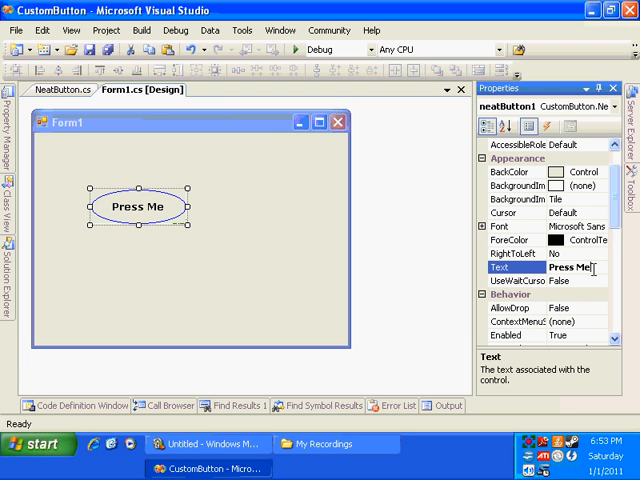
{"action": "type", "text": "anything"}
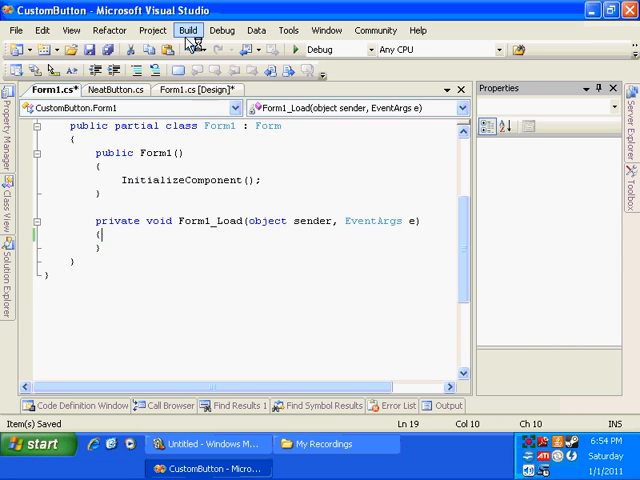
Step: Rebuild again and set the button's caption to Press ME
{"action": "left_click", "coordinate": [188, 30]}
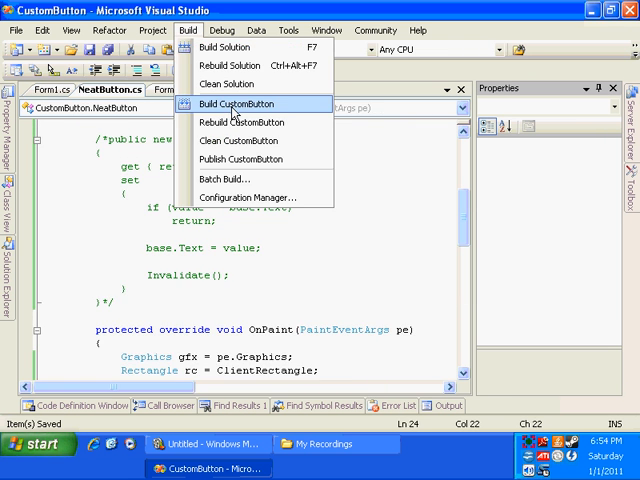
{"action": "left_click", "coordinate": [238, 104]}
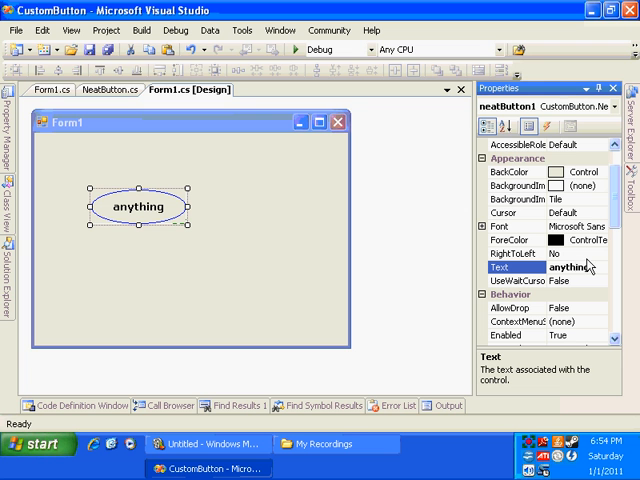
{"action": "type", "text": "Press ME"}
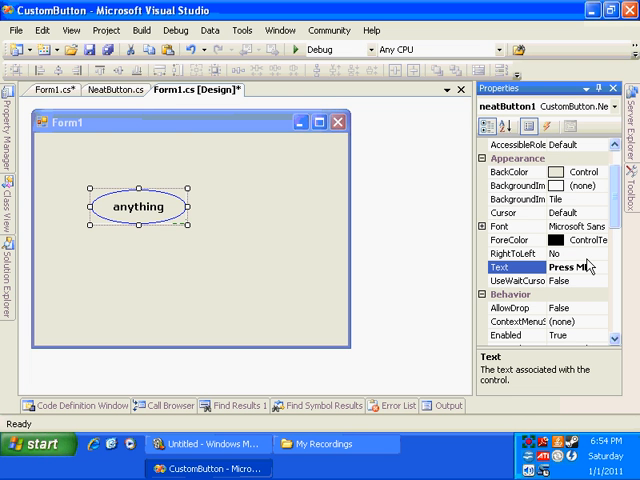
{"action": "mouse_move", "coordinate": [164, 208]}
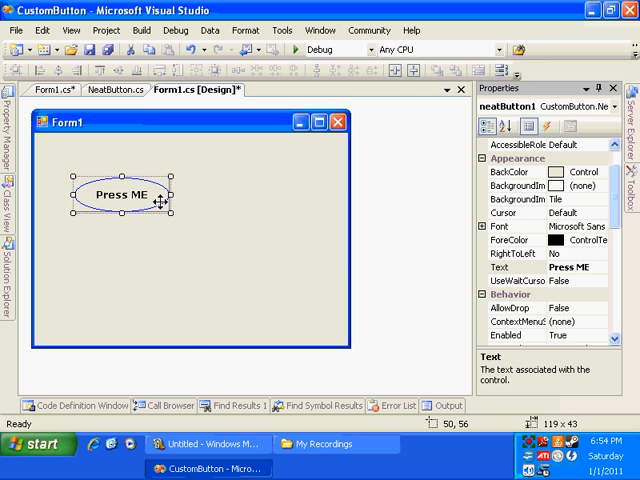
{"action": "left_click", "coordinate": [126, 90]}
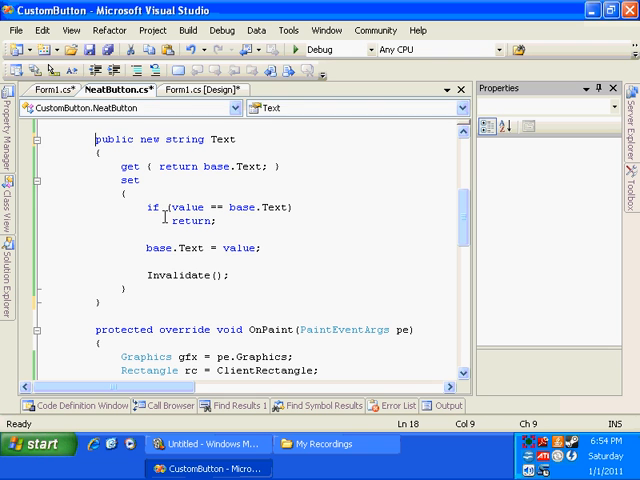
Step: Set the oval button's caption on Form1 back to Press Me and return to NeatButton.cs
{"action": "left_click_drag", "start_coordinate": [166, 140], "coordinate": [204, 302]}
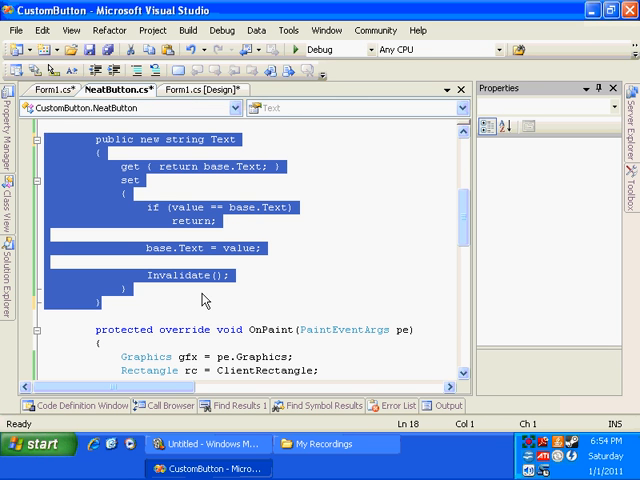
{"action": "left_click", "coordinate": [184, 248]}
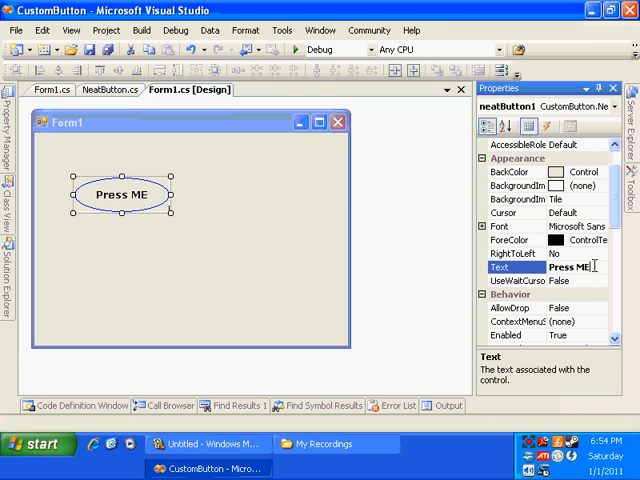
{"action": "key", "text": "BackSpace"}
{"action": "type", "text": "e"}
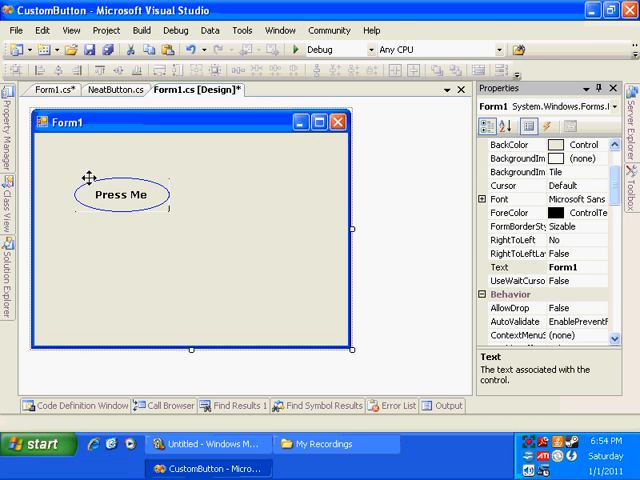
{"action": "left_click", "coordinate": [120, 194]}
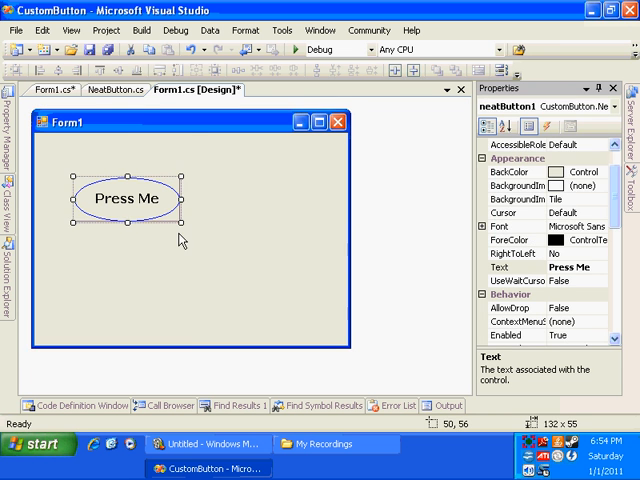
{"action": "left_click", "coordinate": [118, 90]}
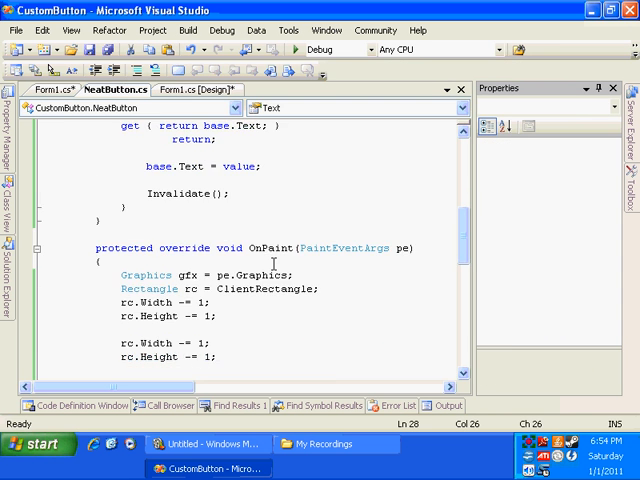
Step: Fill the background over ClientRectangle in OnPaint, check it on Form1, and return to NeatButton.cs
{"action": "scroll", "scroll_direction": "down", "scroll_amount": 3}
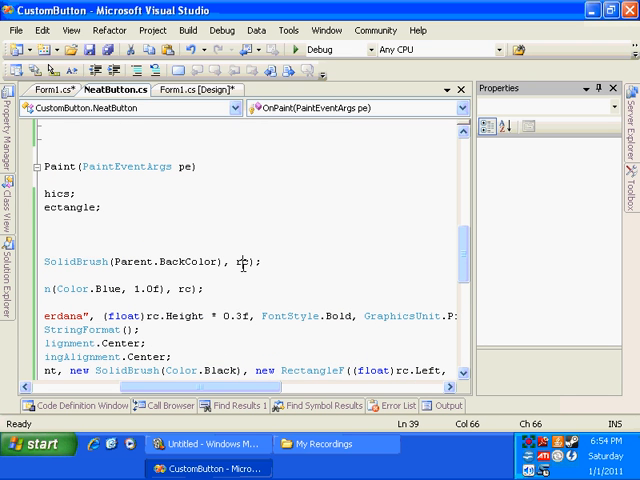
{"action": "type", "text": "ClientRec"}
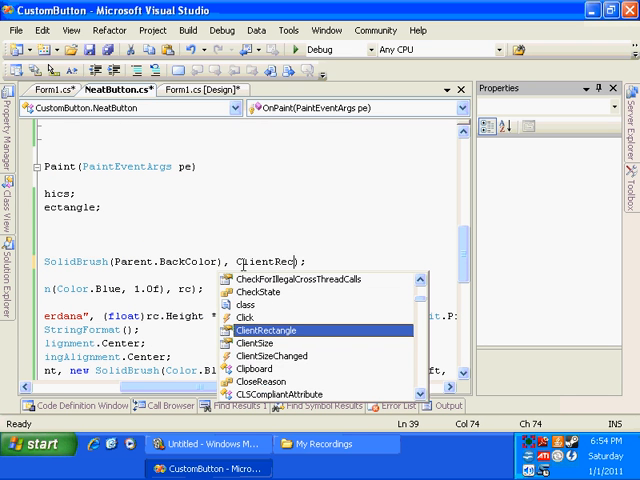
{"action": "key", "text": "Tab"}
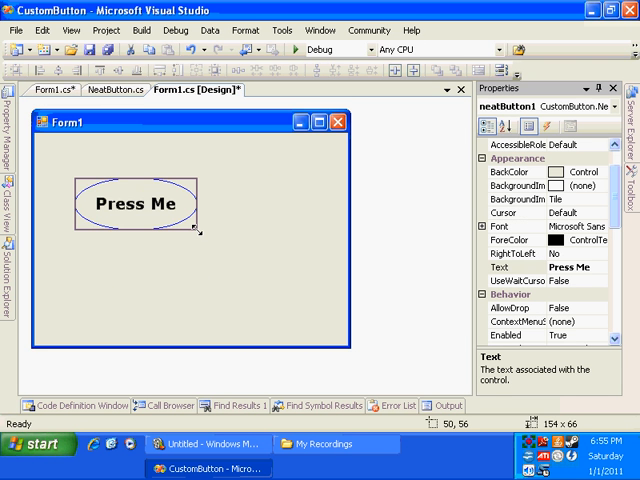
{"action": "left_click", "coordinate": [132, 204]}
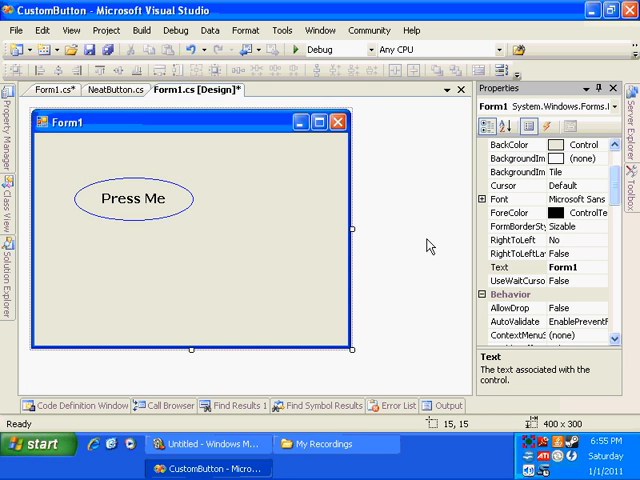
{"action": "left_click", "coordinate": [112, 88]}
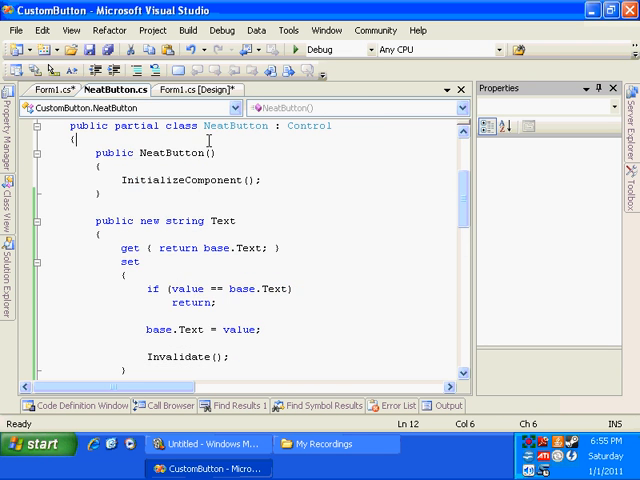
Step: Add a private _Hovering field (false) and a Hovering property that Invalidates on change
{"action": "type", "text": "private bool _Hovering ="}
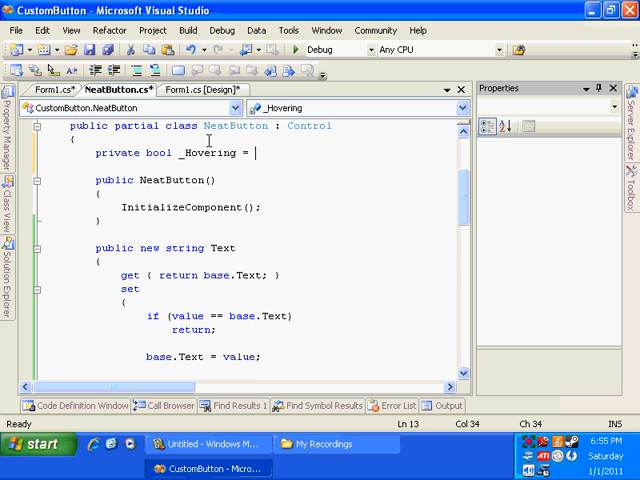
{"action": "type", "text": "false;"}
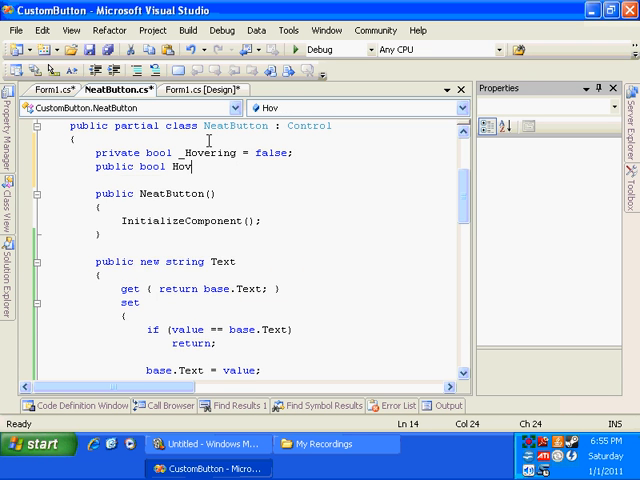
{"action": "type", "text": "ering"}
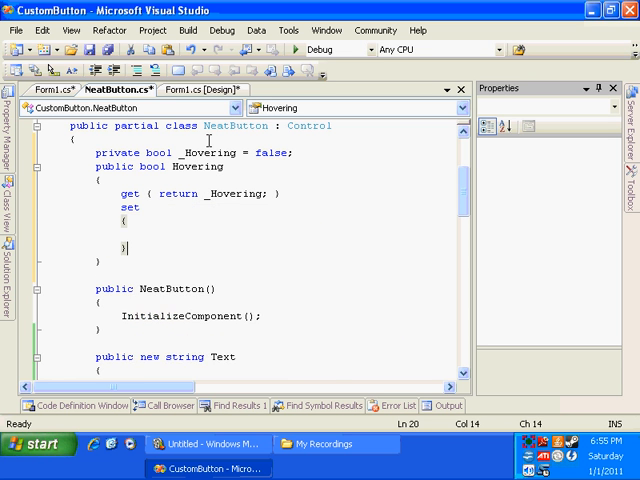
{"action": "type", "text": "if(value =="}
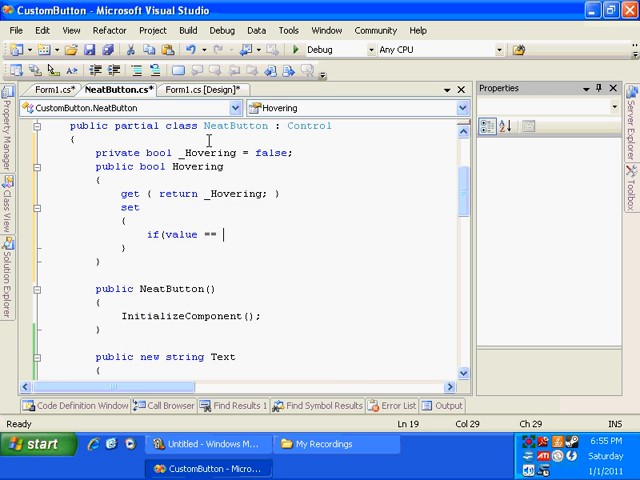
{"action": "type", "text": "_Hovering)"}
{"action": "type", "text": "_Hovering = value;"}
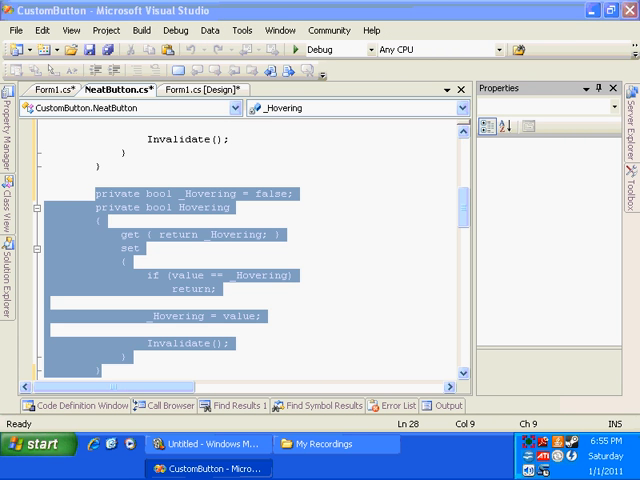
Step: Turn the copied block into a Pressed property by replacing every Hovering with Pressed
{"action": "key", "text": "ctrl+h"}
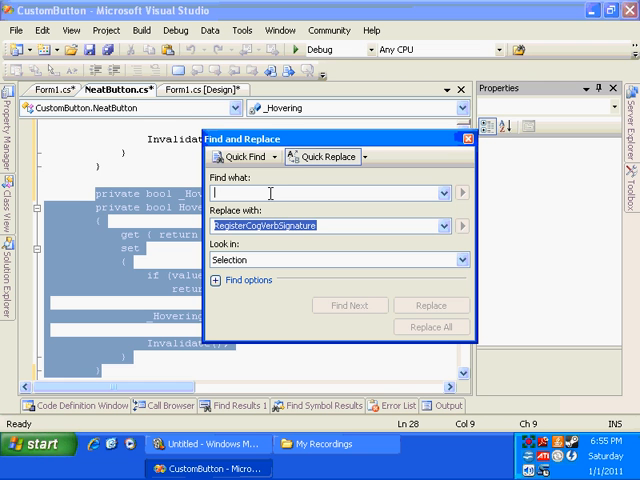
{"action": "type", "text": "Hovering"}
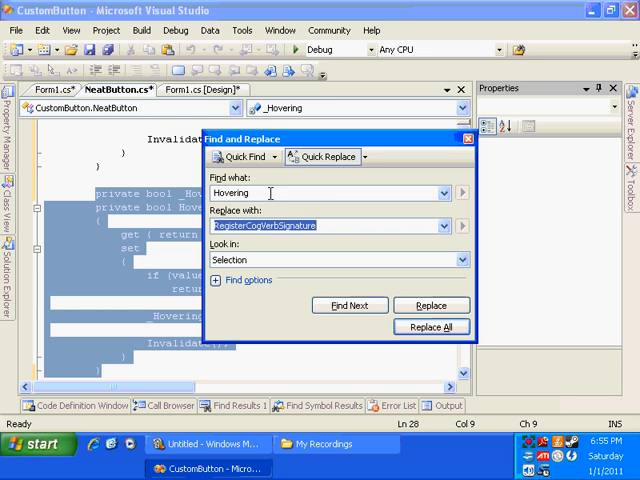
{"action": "left_click", "coordinate": [430, 328]}
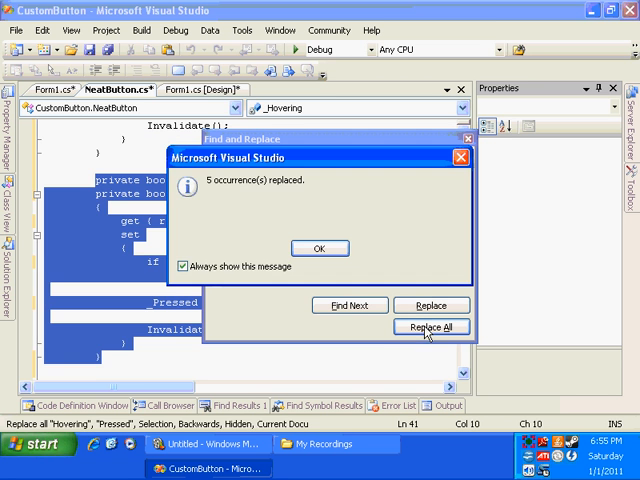
{"action": "left_click", "coordinate": [320, 248]}
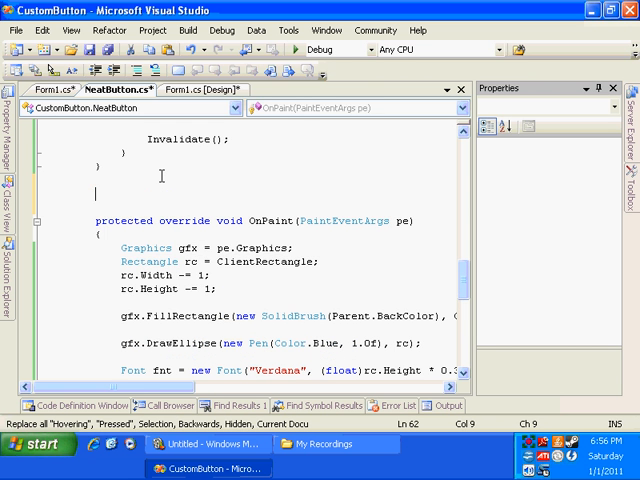
Step: Override OnMouseMove to set Hovering true and OnMouseLeave to clear it
{"action": "type", "text": "protected override"}
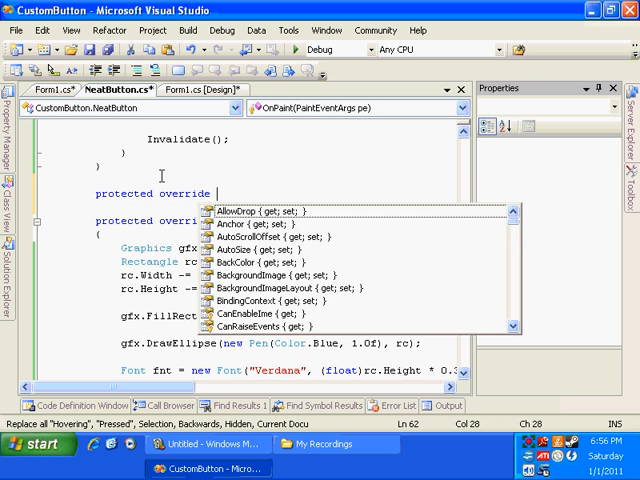
{"action": "type", "text": "void OnMouseMove(MouseEventArgs e)"}
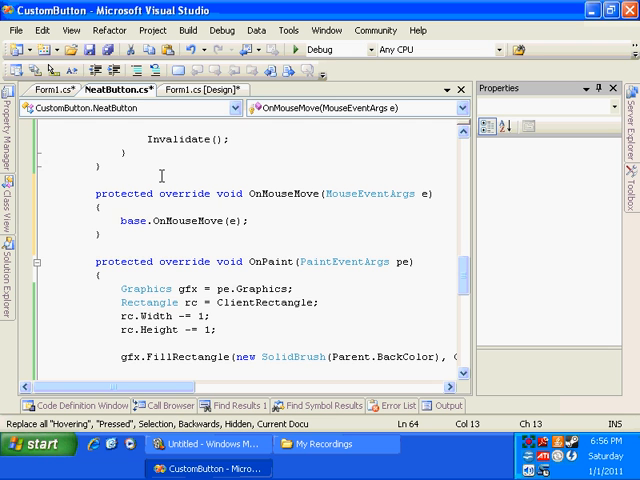
{"action": "type", "text": "Hovering ="}
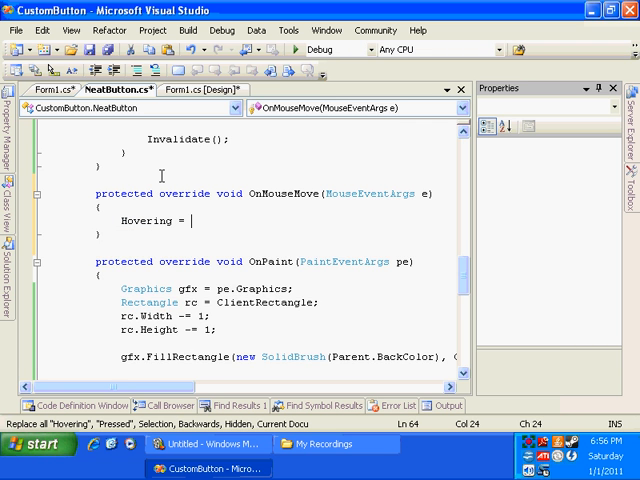
{"action": "type", "text": "true;"}
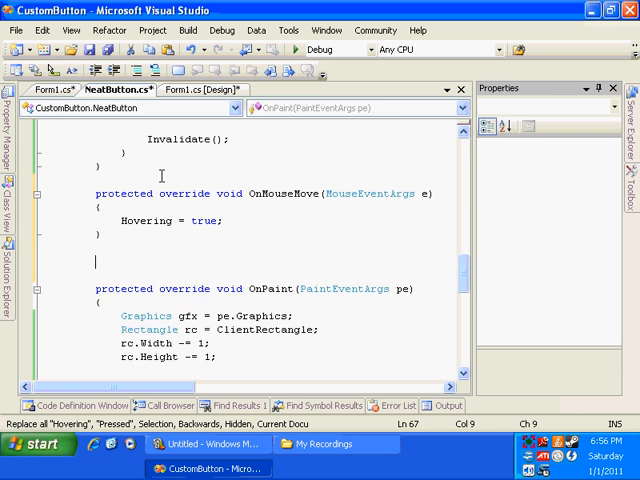
{"action": "type", "text": "protected override void OnMouseLeave(EventArgs e"}
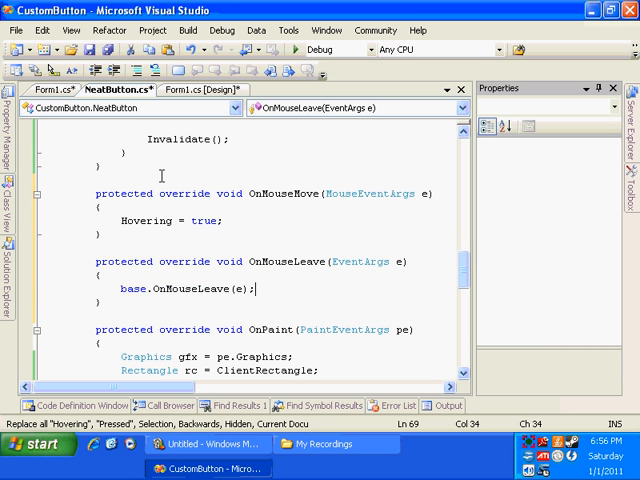
{"action": "type", "text": "Hovering = false;"}
{"action": "type", "text": "protected override void OnMouseDown(MouseEventArgs e"}
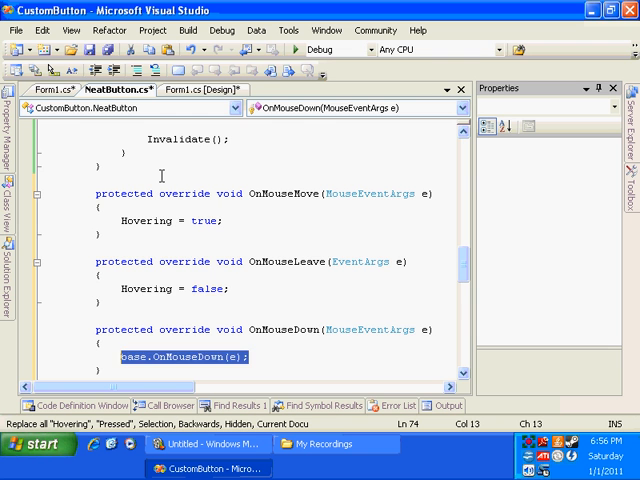
Step: Override OnMouseDown and OnMouseUp to set Pressed on left-button presses and releases
{"action": "type", "text": "if(e.bu"}
{"action": "type", "text": "Pressed = true;"}
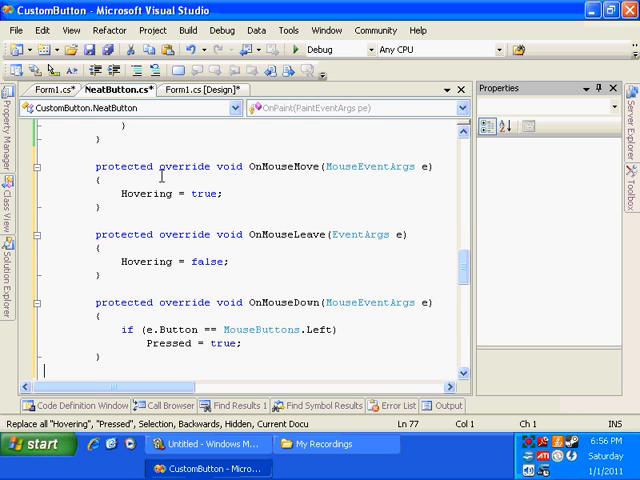
{"action": "type", "text": "pro"}
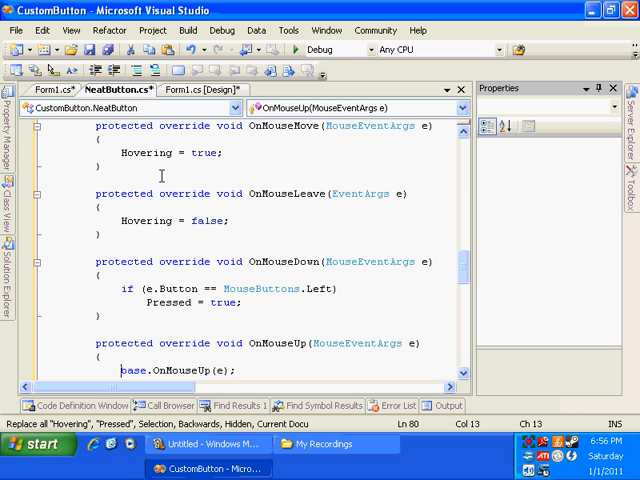
{"action": "type", "text": "if(e.butt"}
{"action": "type", "text": "Pressed = false;"}
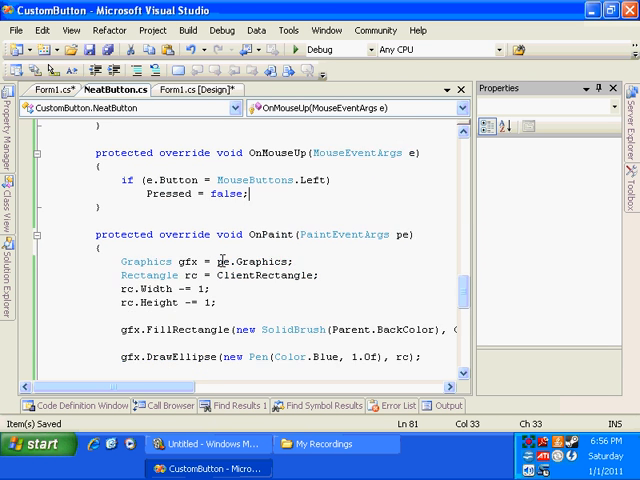
{"action": "scroll", "scroll_direction": "down", "scroll_amount": 3}
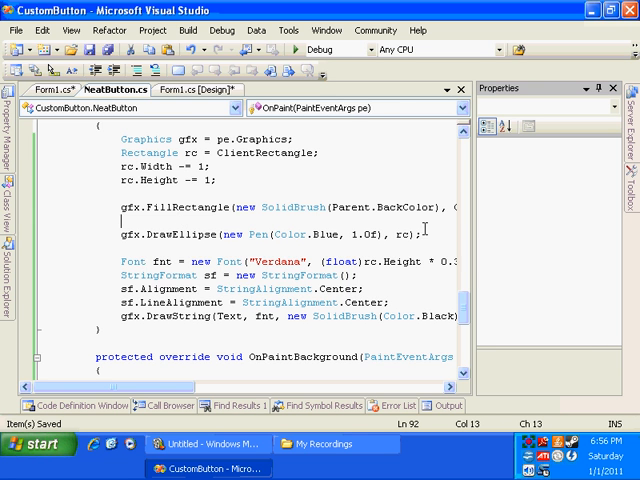
Step: Pick fill colour orange when Pressed, light cyan when Hovering, else cyan, and FillEllipse with it
{"action": "type", "text": "Co"}
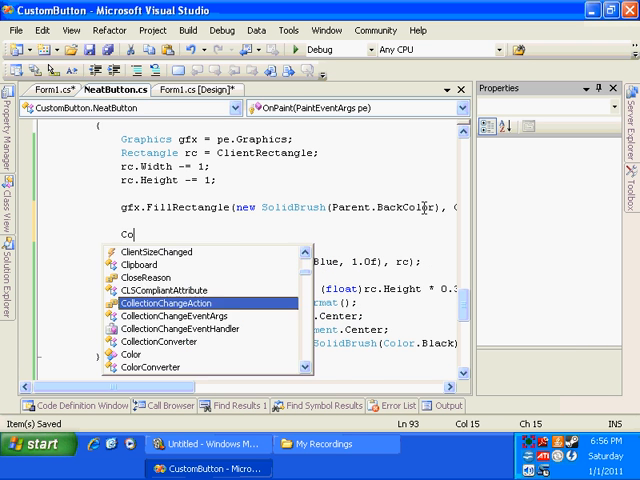
{"action": "type", "text": "Color fill;"}
{"action": "type", "text": "fill ="}
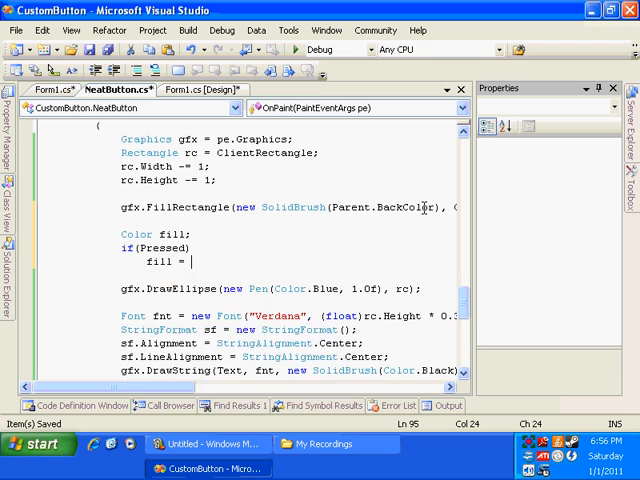
{"action": "type", "text": "Color.Orange;"}
{"action": "type", "text": "els"}
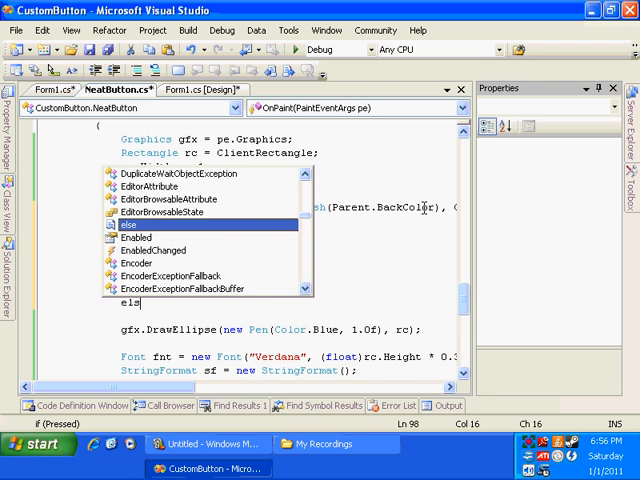
{"action": "type", "text": "co"}
{"action": "type", "text": "gfx.FillEllipse("}
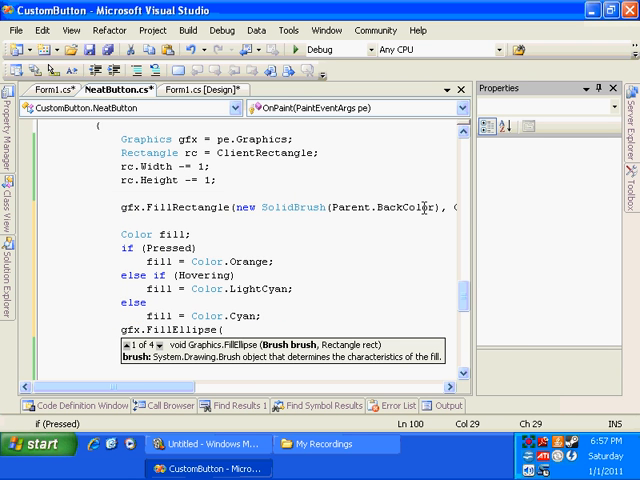
{"action": "type", "text": "new SolidBrush(fill), rc);"}
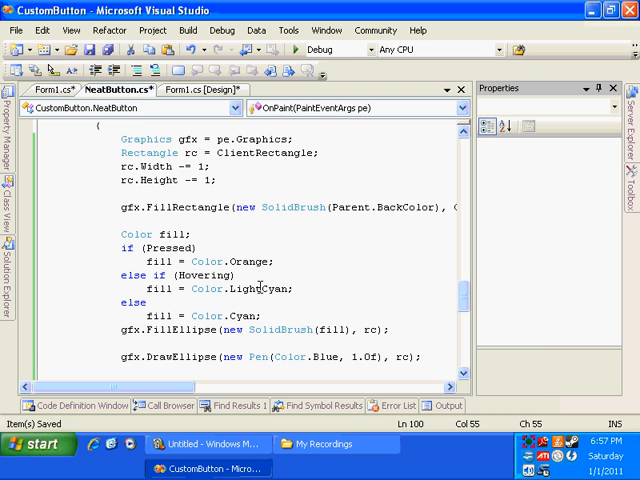
{"action": "scroll", "scroll_direction": "down", "scroll_amount": 3}
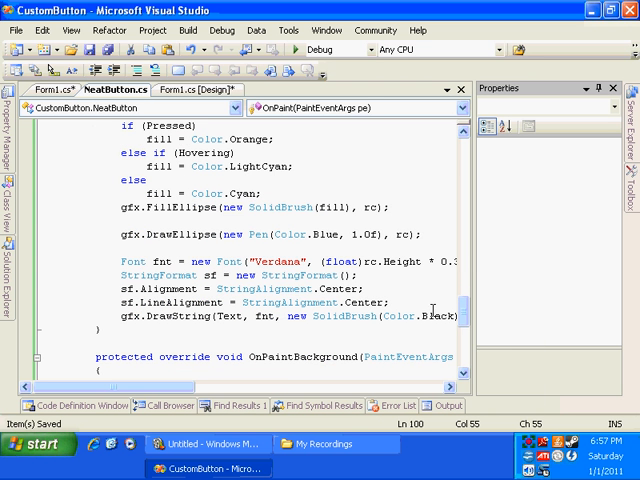
{"action": "mouse_move", "coordinate": [244, 244]}
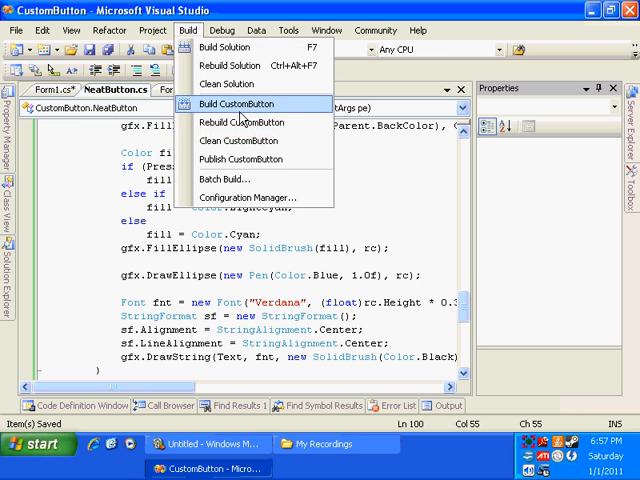
Step: Build the project and make neatButton1_Click show a "CLICKED" message box
{"action": "left_click", "coordinate": [234, 104]}
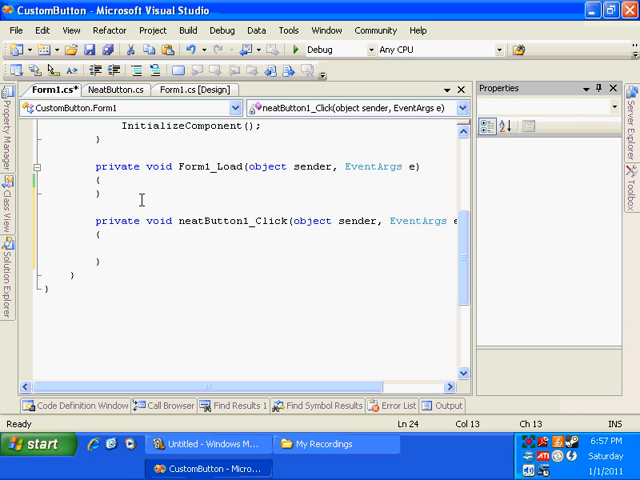
{"action": "type", "text": "MessageBo"}
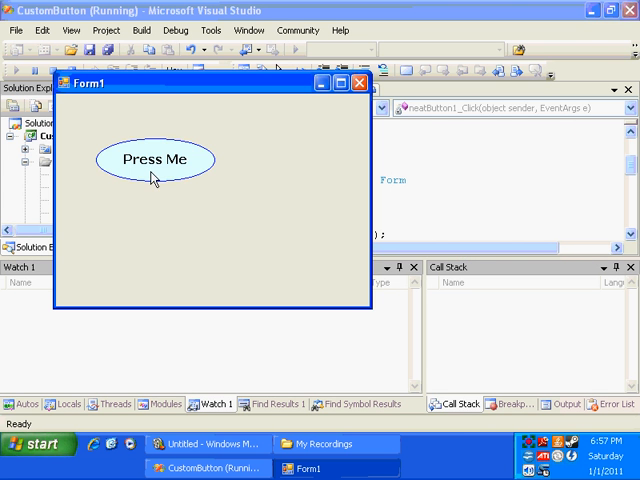
Step: Run the form, click Press Me to see the CLICKED message, then close it
{"action": "left_click", "coordinate": [154, 160]}
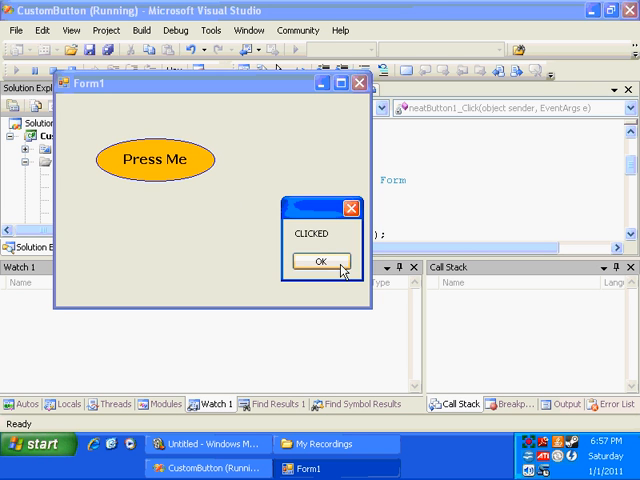
{"action": "left_click", "coordinate": [318, 260]}
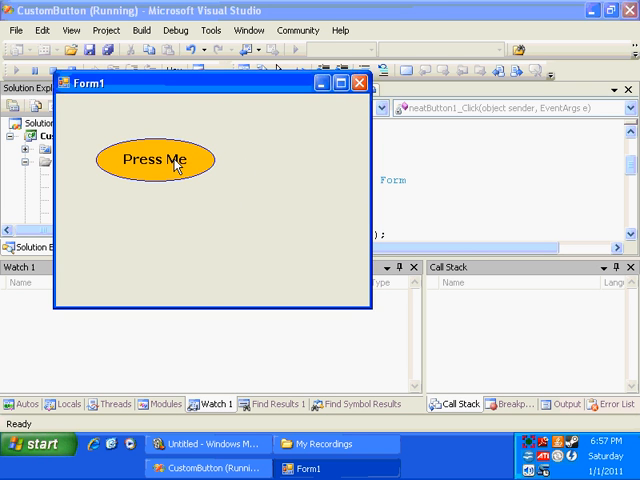
{"action": "left_click", "coordinate": [152, 160]}
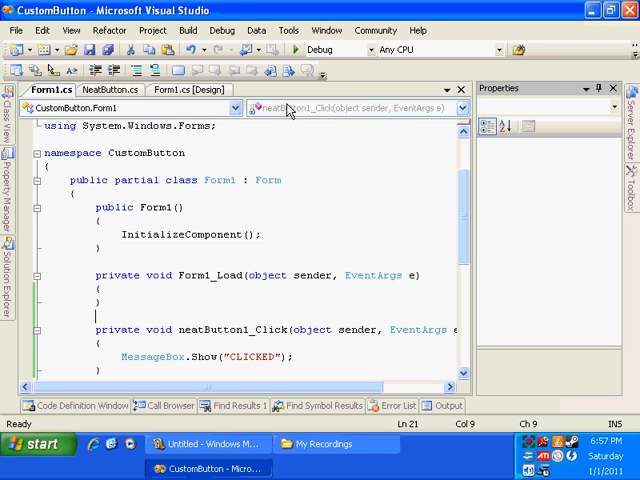
Step: Add enum Shape { Oval, Rectangular }, a _ShapeType field defaulting to Oval, and an Invalidating ShapeType property
{"action": "left_click", "coordinate": [112, 88]}
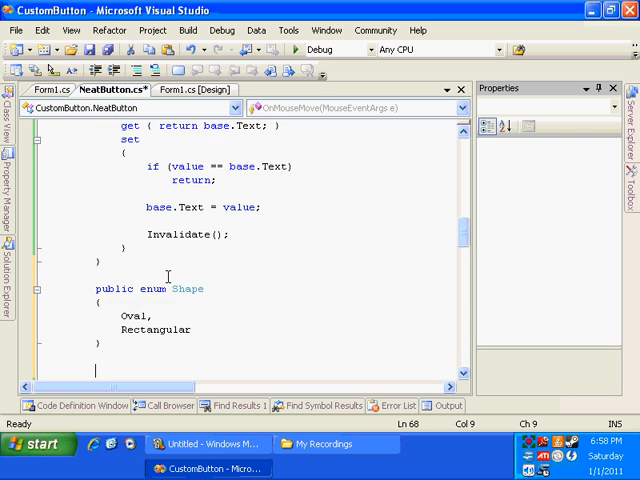
{"action": "type", "text": "private Shape _ShapeType = Shape.Oval;"}
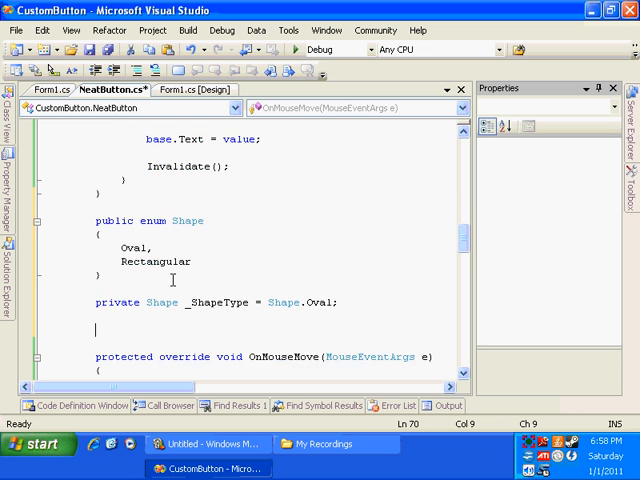
{"action": "type", "text": "public Shape ShapeType"}
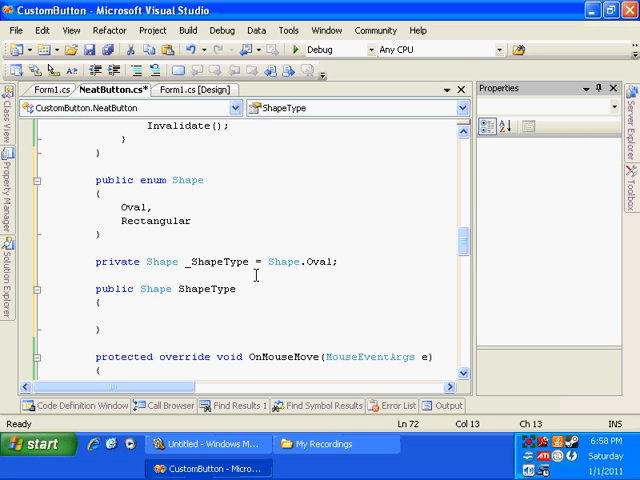
{"action": "type", "text": "get { return"}
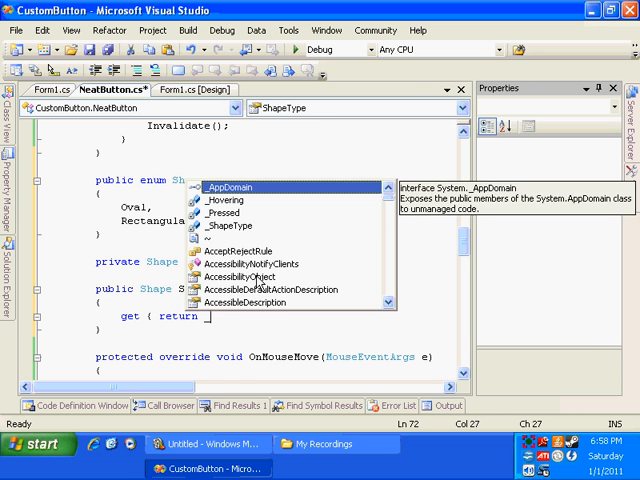
{"action": "type", "text": "_ShapeType;"}
{"action": "type", "text": "if("}
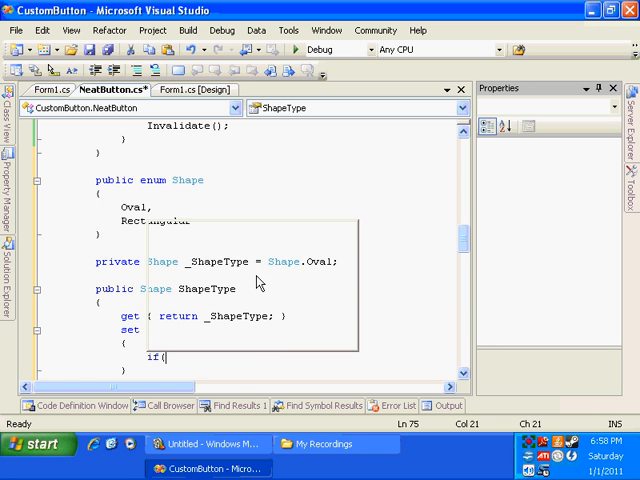
{"action": "type", "text": "_ShapeType == value)"}
{"action": "type", "text": "Invalidate();"}
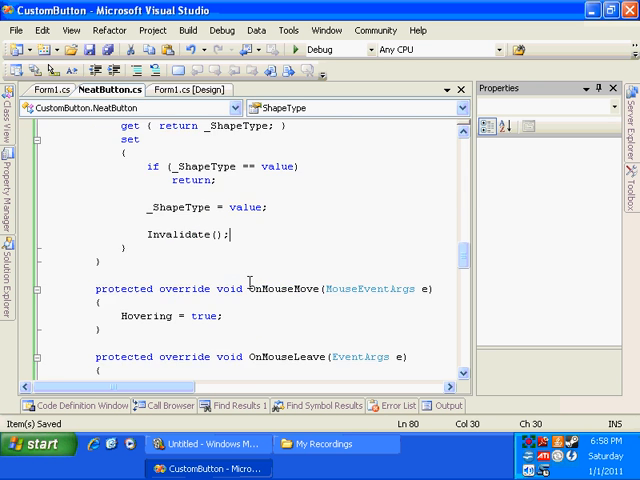
Step: Wrap gfx.FillEllipse in if (ShapeType == Shape.Oval) with an else branch for other shapes
{"action": "scroll", "scroll_direction": "down", "scroll_amount": 3}
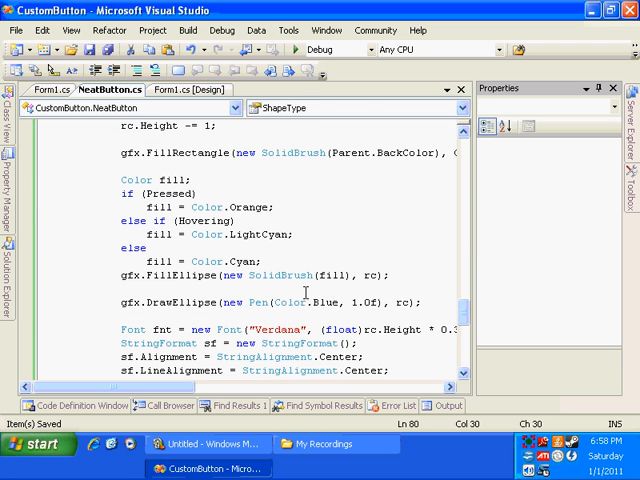
{"action": "type", "text": "if("}
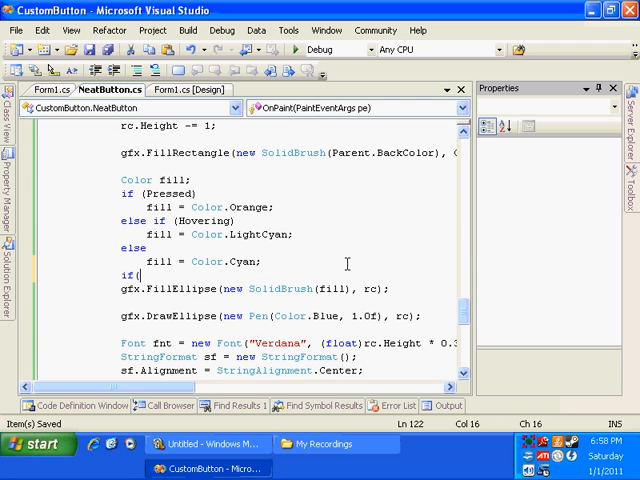
{"action": "type", "text": "ShapeType == Shape.Oval"}
{"action": "type", "text": "else"}
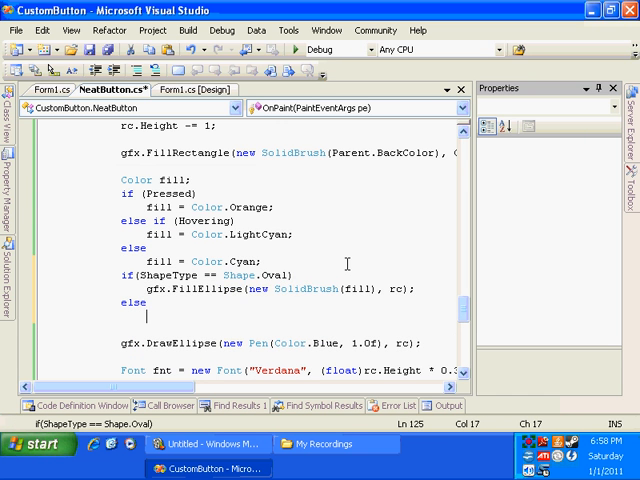
{"action": "type", "text": "gfx.FillEllipse(new SolidBrush(fill), rc);"}
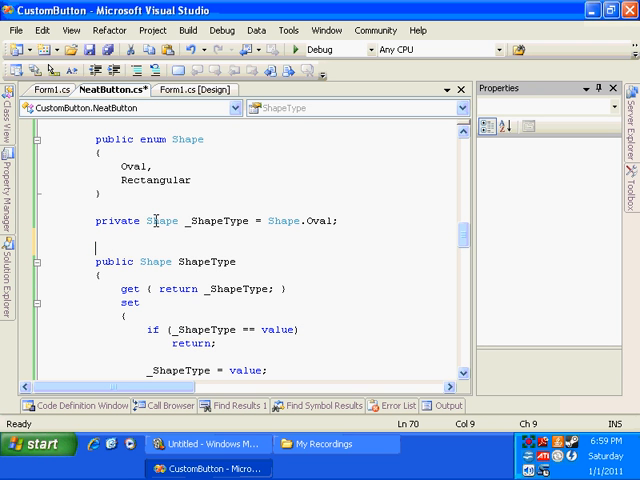
{"action": "mouse_move", "coordinate": [136, 260]}
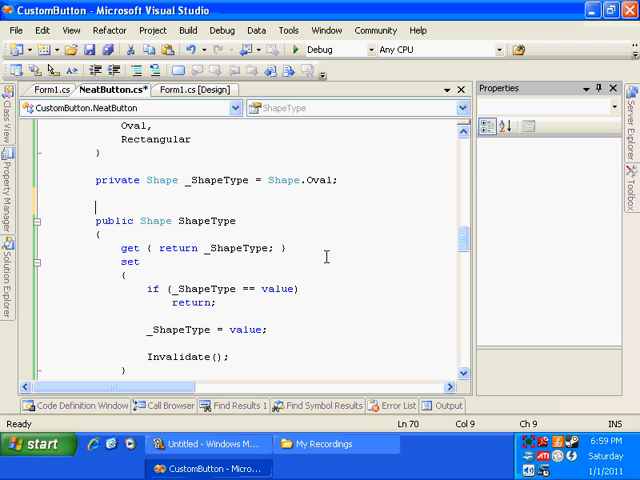
Step: Give ShapeType a Description "Modifies the shape style of button." and Category("Appearance")
{"action": "type", "text": "[p"}
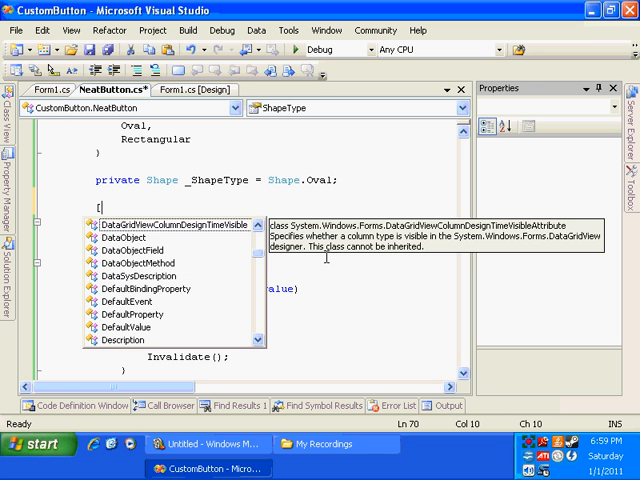
{"action": "type", "text": "Description(\""}
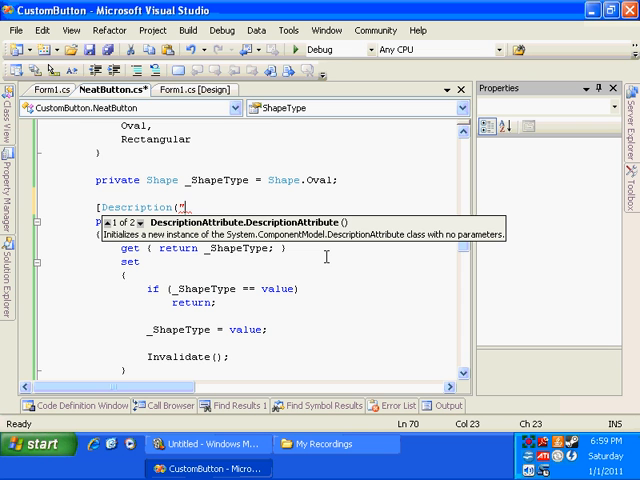
{"action": "type", "text": "Modifies the s"}
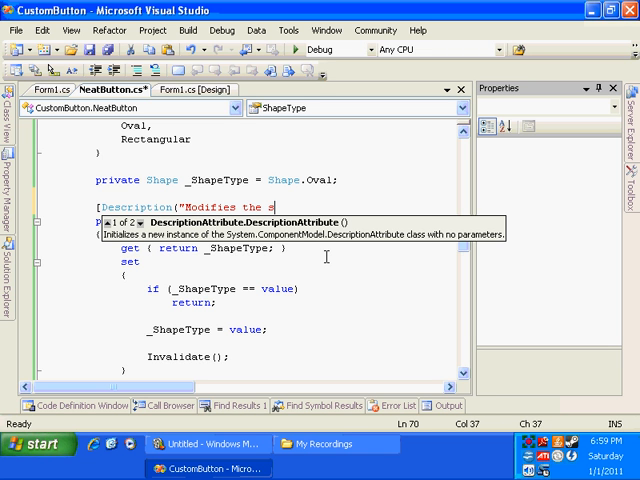
{"action": "type", "text": "hape style of button.\"),"}
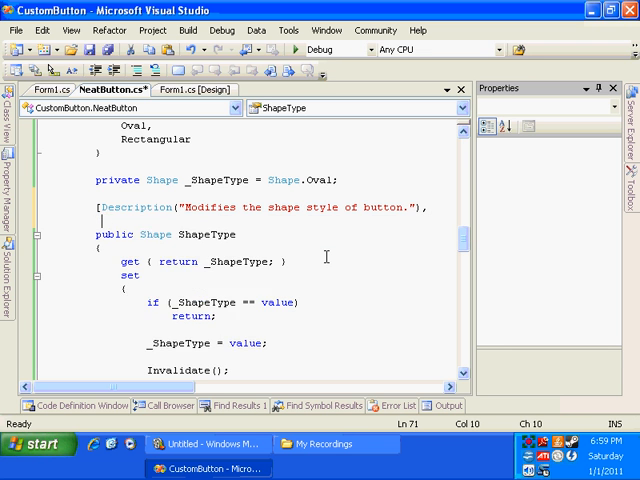
{"action": "type", "text": "Category(\"Appeara"}
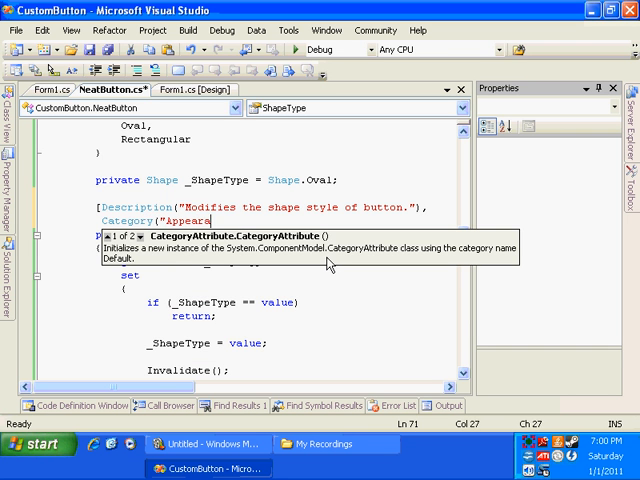
{"action": "type", "text": "nce\"),"}
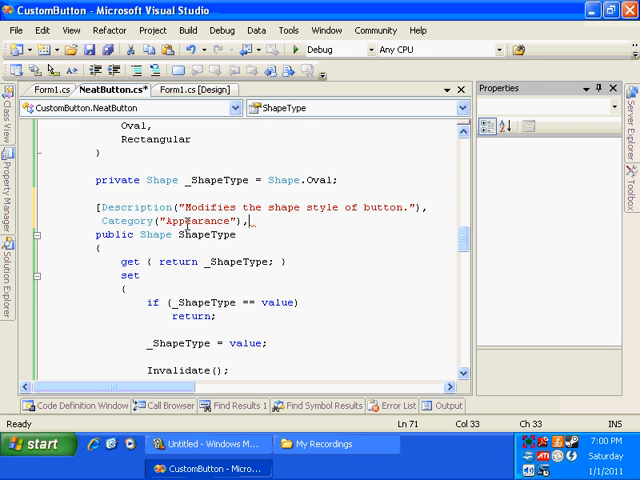
{"action": "mouse_move", "coordinate": [192, 224]}
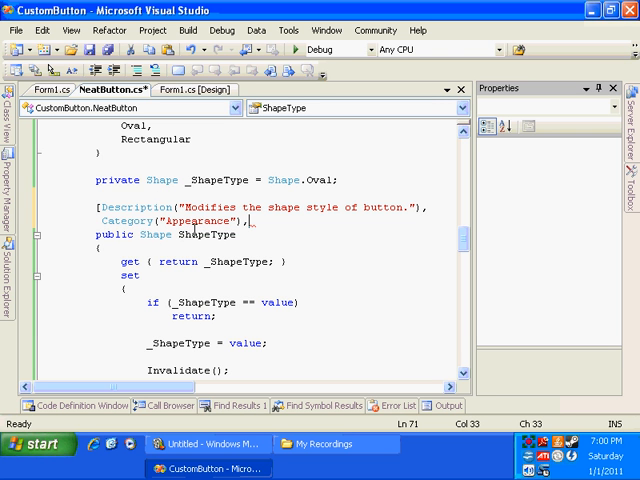
{"action": "mouse_move", "coordinate": [260, 244]}
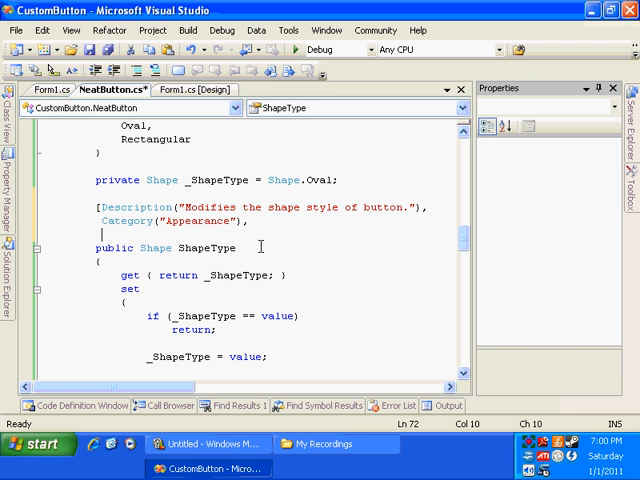
Step: Add DefaultValue(typeof(Shape), "Oval") and Browsable(true) attributes to ShapeType
{"action": "type", "text": "DefaultValue("}
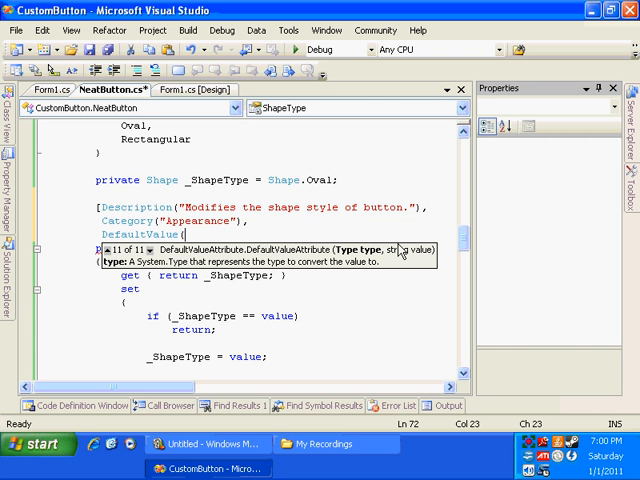
{"action": "mouse_move", "coordinate": [396, 252]}
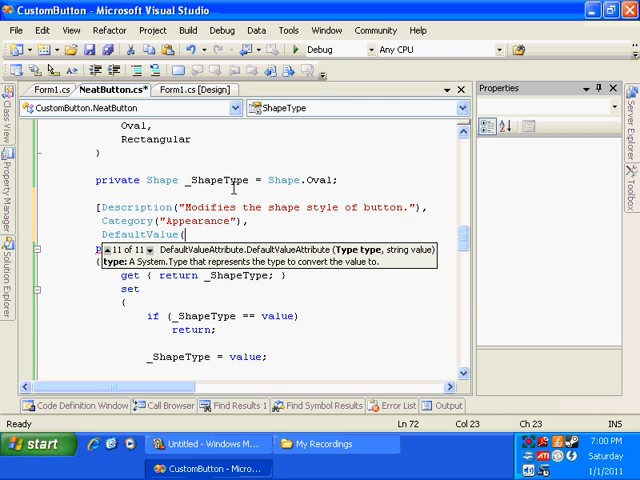
{"action": "type", "text": "typeof("}
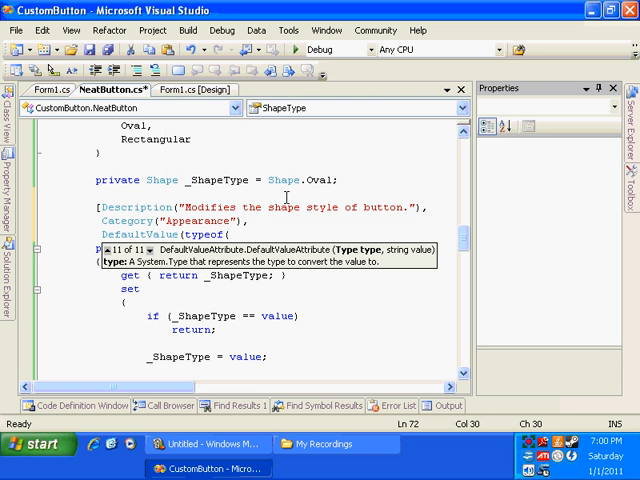
{"action": "type", "text": "Shape),"}
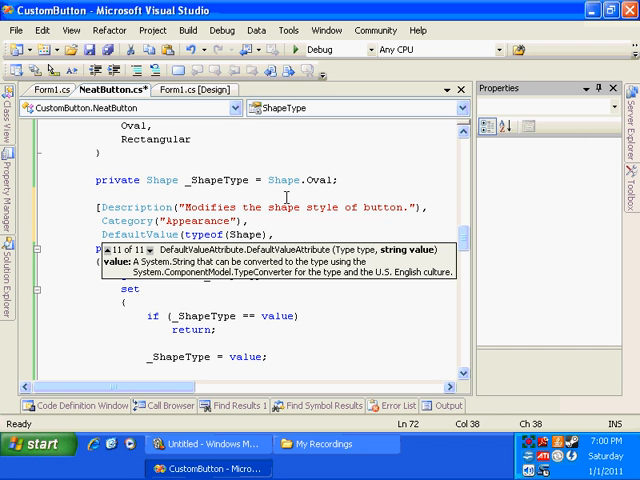
{"action": "type", "text": "\"Oval\")"}
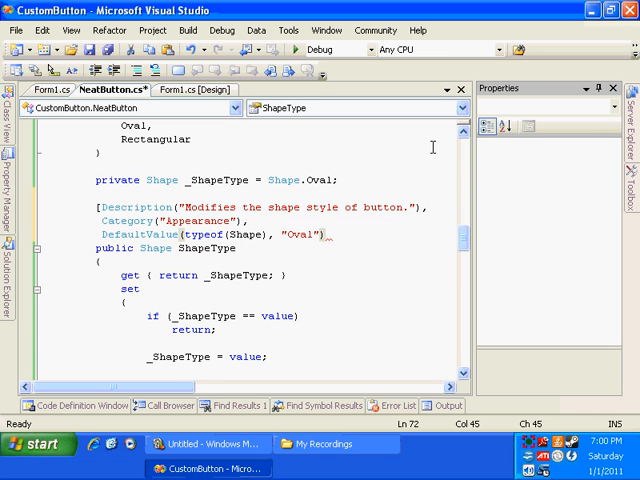
{"action": "type", "text": ","}
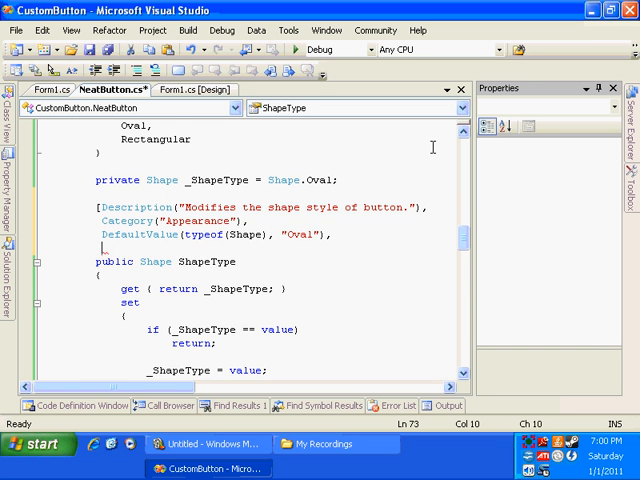
{"action": "type", "text": "Browsable("}
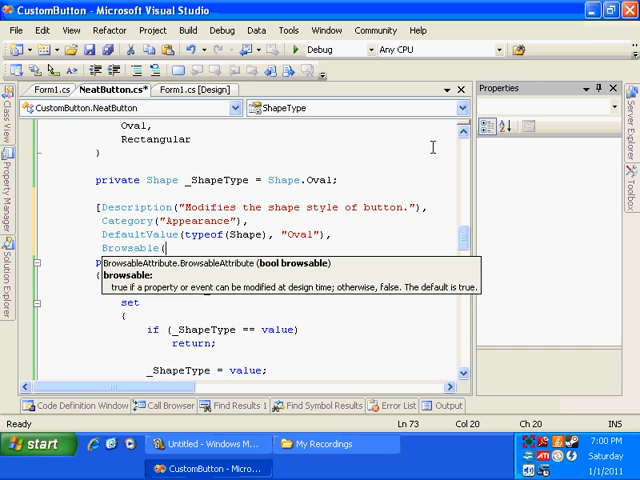
{"action": "type", "text": "true)]"}
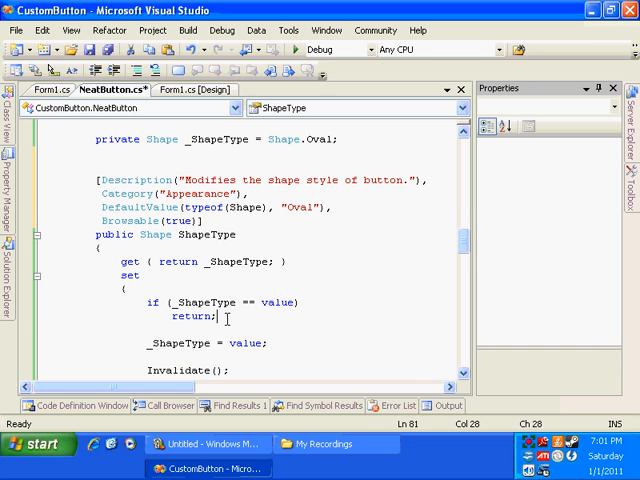
Step: Add a /// summary "Modifies the shape style of button." above ShapeType and continue in the setter
{"action": "type", "text": "this"}
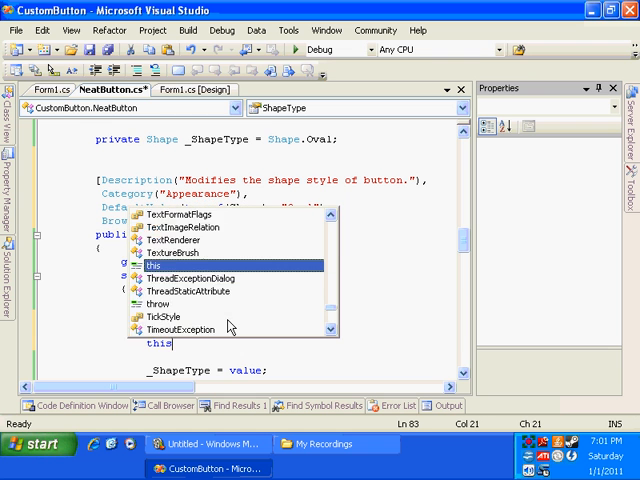
{"action": "type", "text": "."}
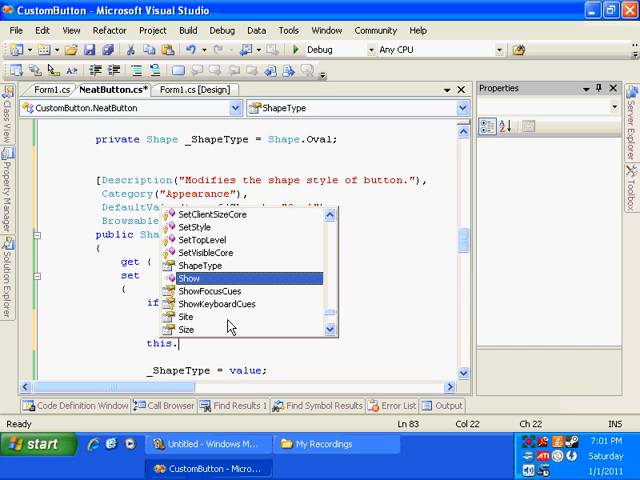
{"action": "mouse_move", "coordinate": [188, 278]}
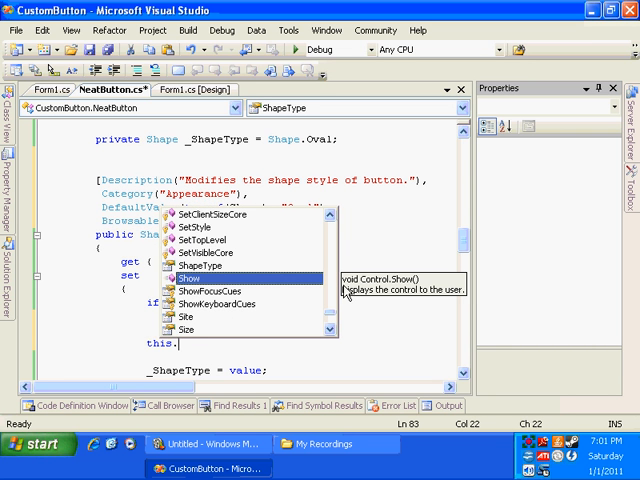
{"action": "mouse_move", "coordinate": [356, 296]}
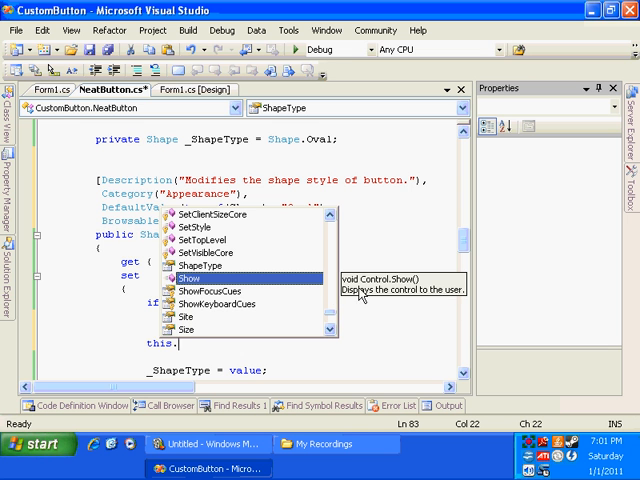
{"action": "left_click", "coordinate": [200, 266]}
{"action": "type", "text": "///"}
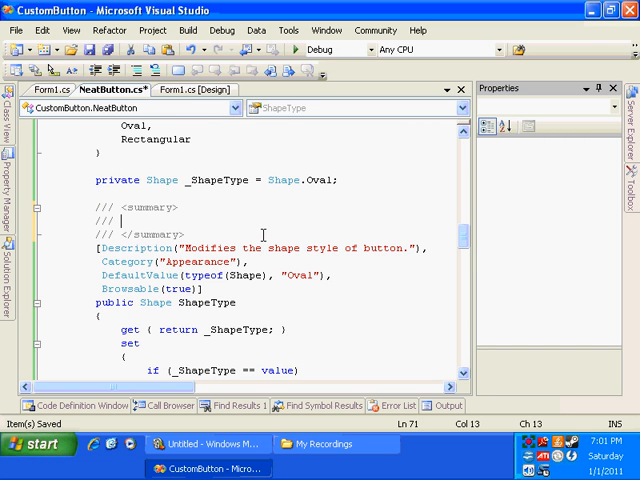
{"action": "type", "text": "Modifies the shape style of button."}
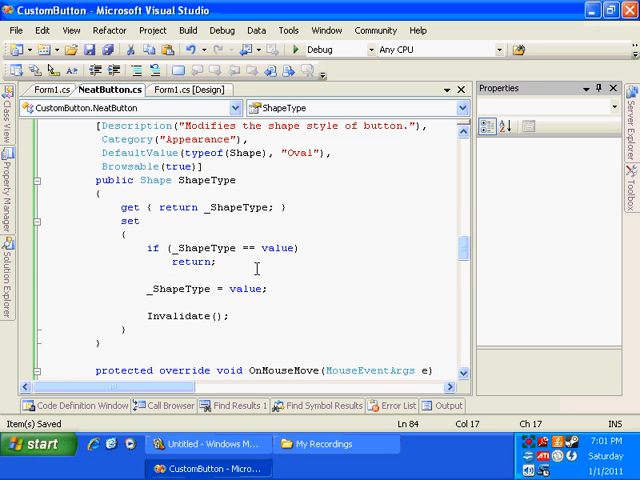
{"action": "key", "text": "enter"}
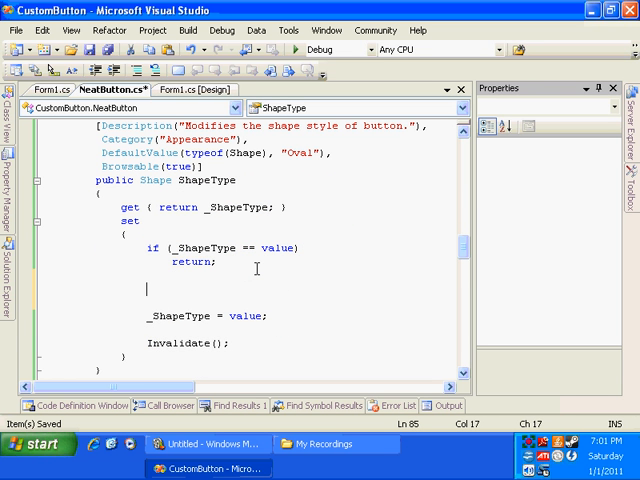
{"action": "type", "text": "this."}
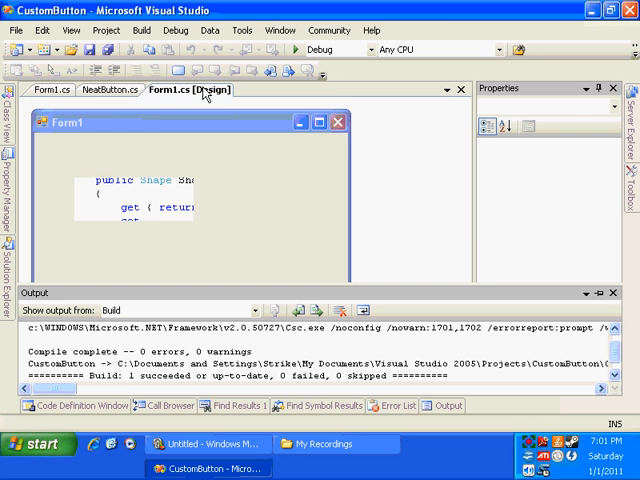
Step: On Form1 [Design], set one NeatButton's ShapeType to Oval below the Rectangular one and check both
{"action": "left_click", "coordinate": [528, 128]}
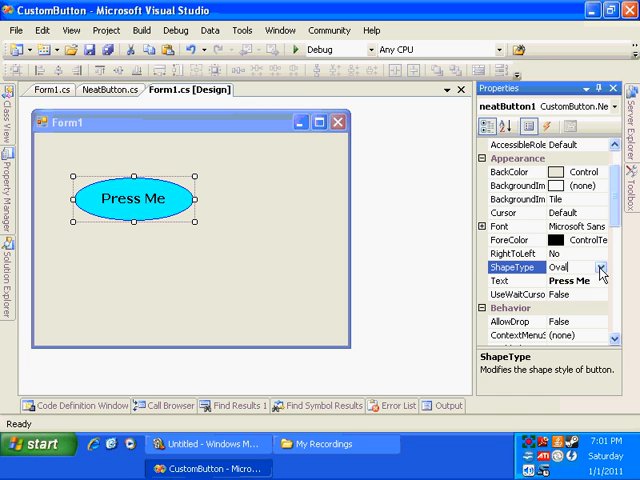
{"action": "left_click", "coordinate": [566, 268]}
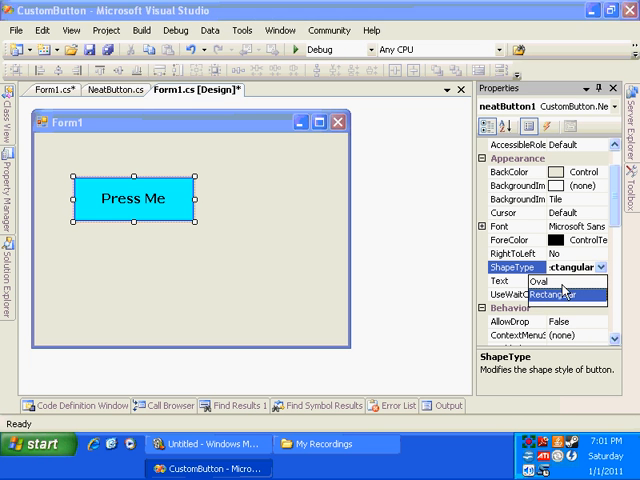
{"action": "left_click", "coordinate": [556, 280]}
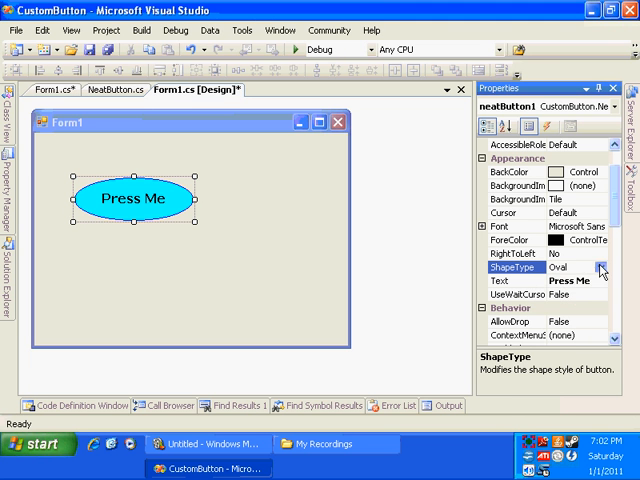
{"action": "left_click", "coordinate": [572, 268]}
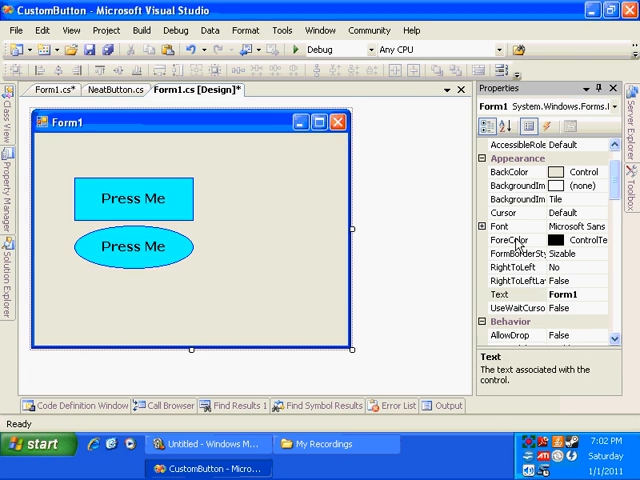
{"action": "left_click", "coordinate": [132, 198]}
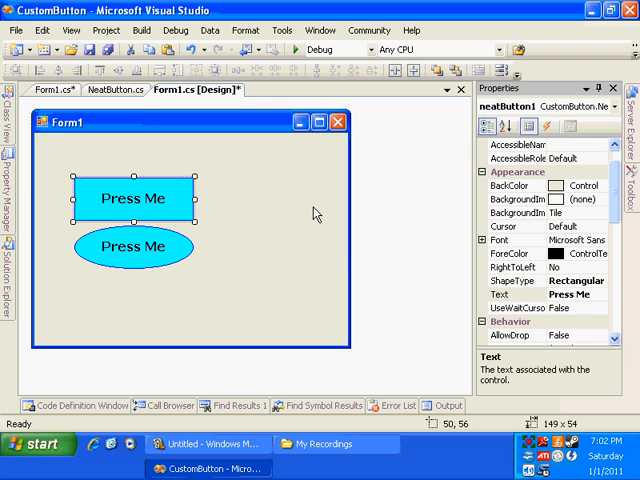
{"action": "mouse_move", "coordinate": [336, 252]}
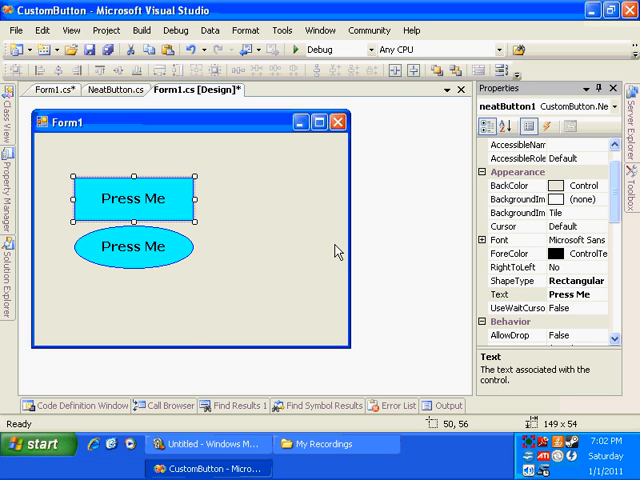
{"action": "mouse_move", "coordinate": [160, 196]}
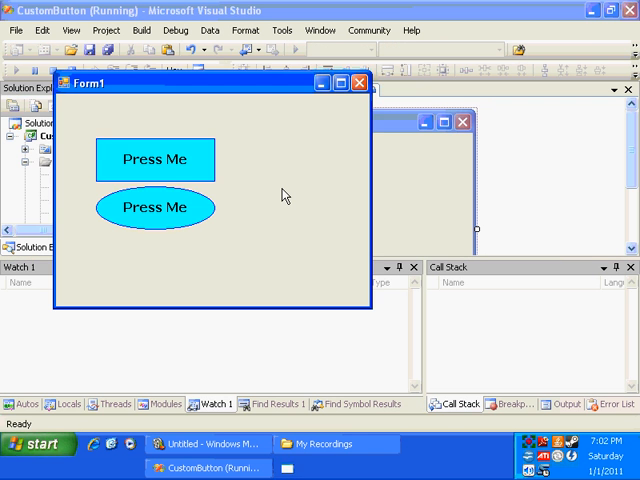
Step: Run the project and try the oval Press Me button on the live Form1
{"action": "left_click", "coordinate": [154, 208]}
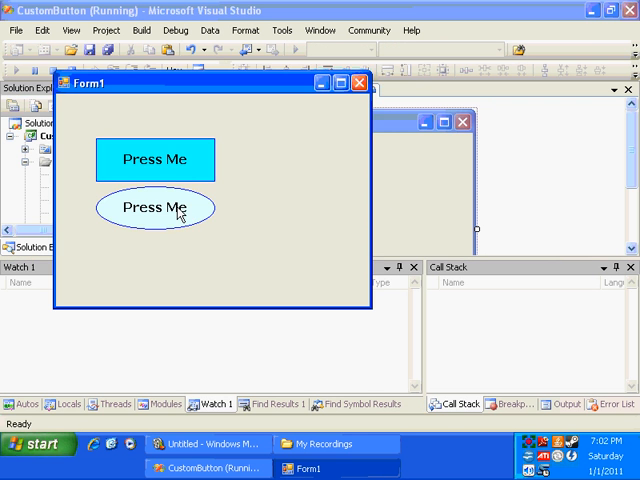